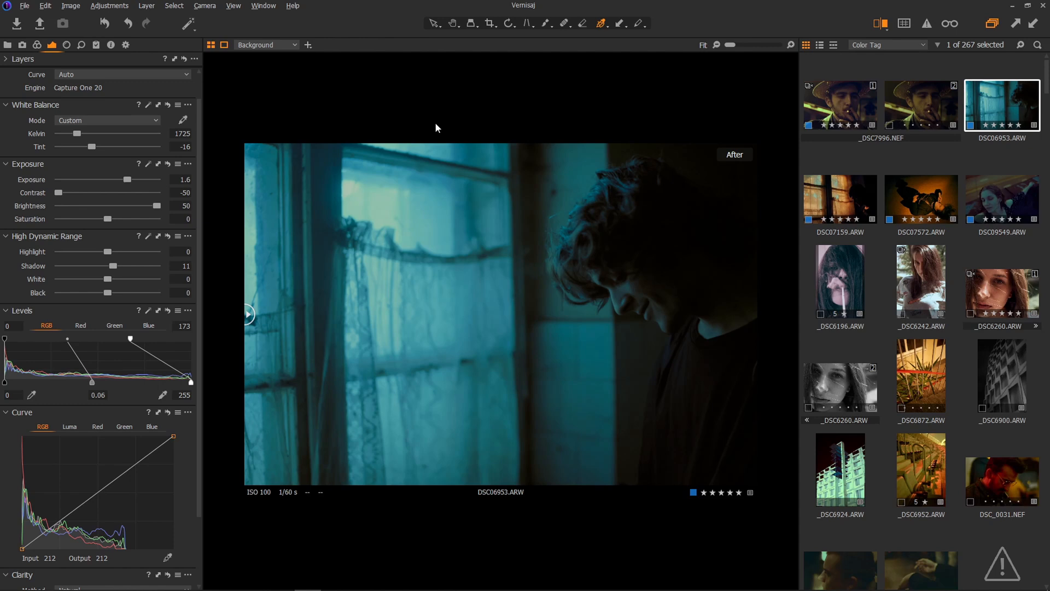
{"action": "mouse_move", "coordinate": [330, 366]}
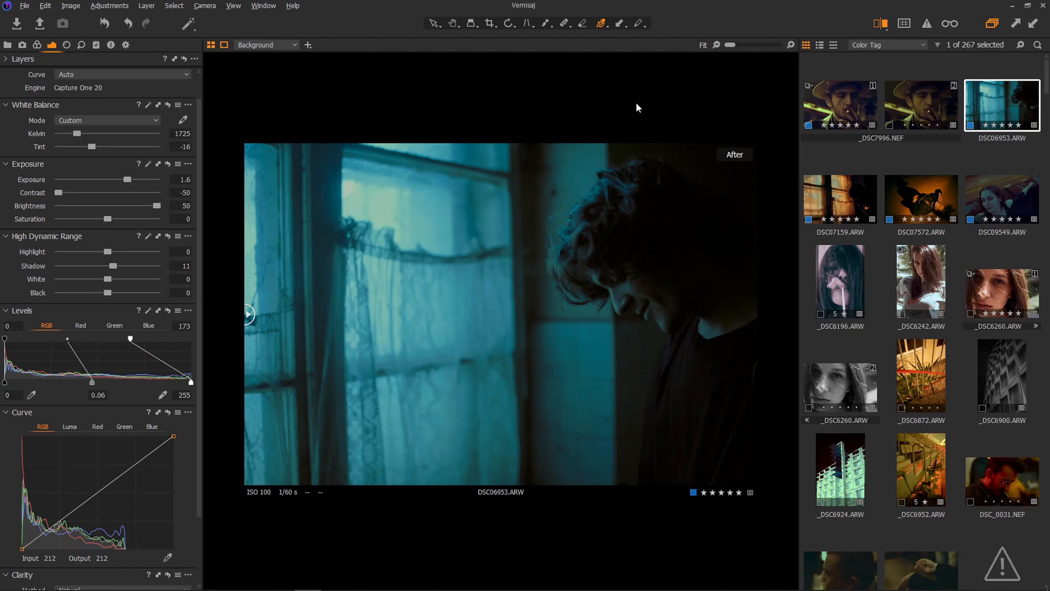
{"action": "mouse_move", "coordinate": [645, 109]}
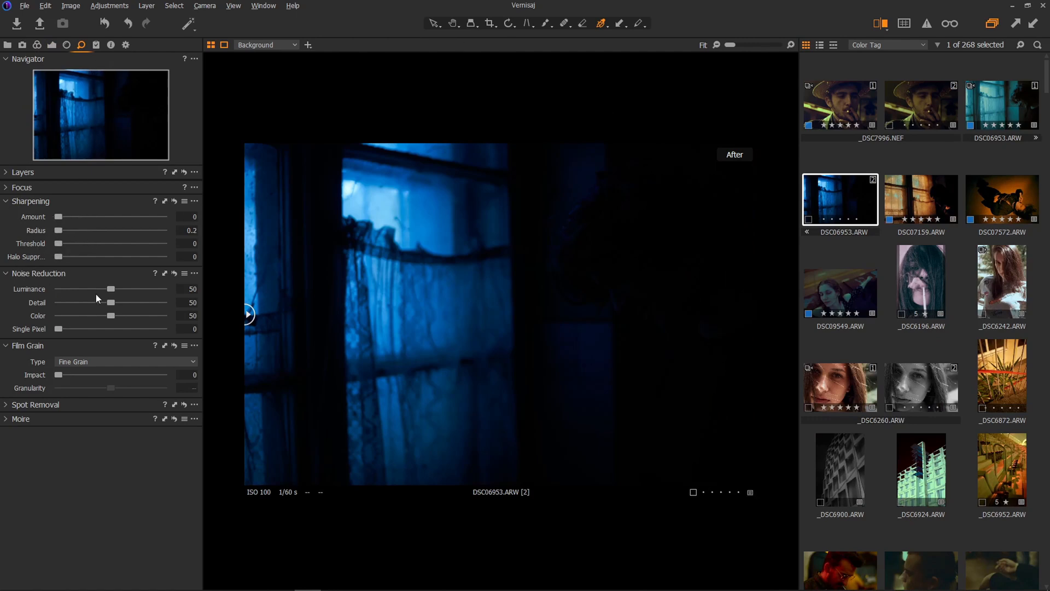
Set noise reduction luminance to 8, detail 0, and single pixel removal to 100.
{"action": "left_click_drag", "start_coordinate": [111, 288], "coordinate": [66, 289]}
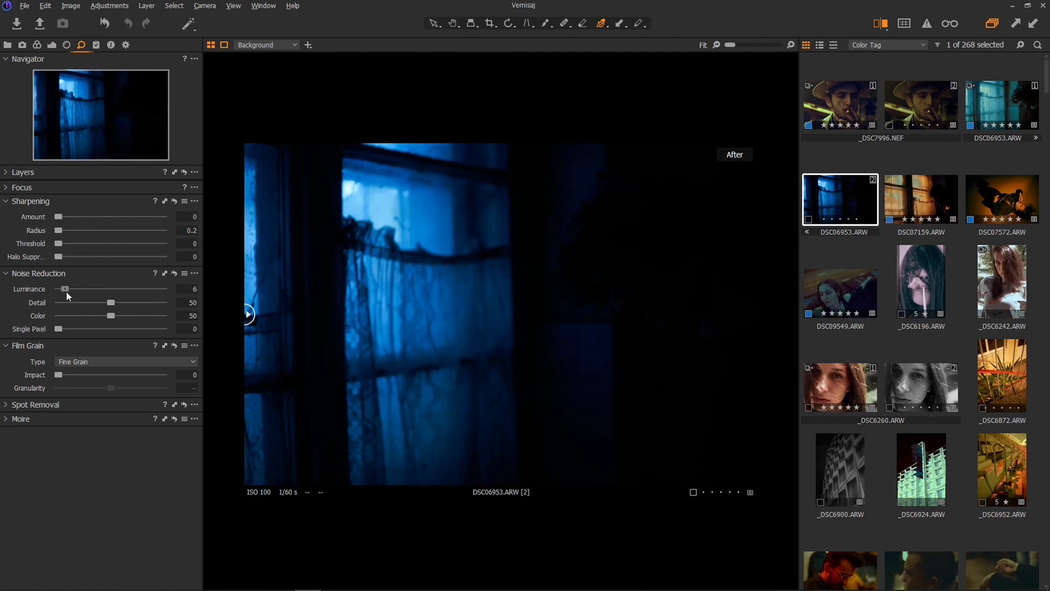
{"action": "left_click_drag", "start_coordinate": [65, 289], "coordinate": [72, 289]}
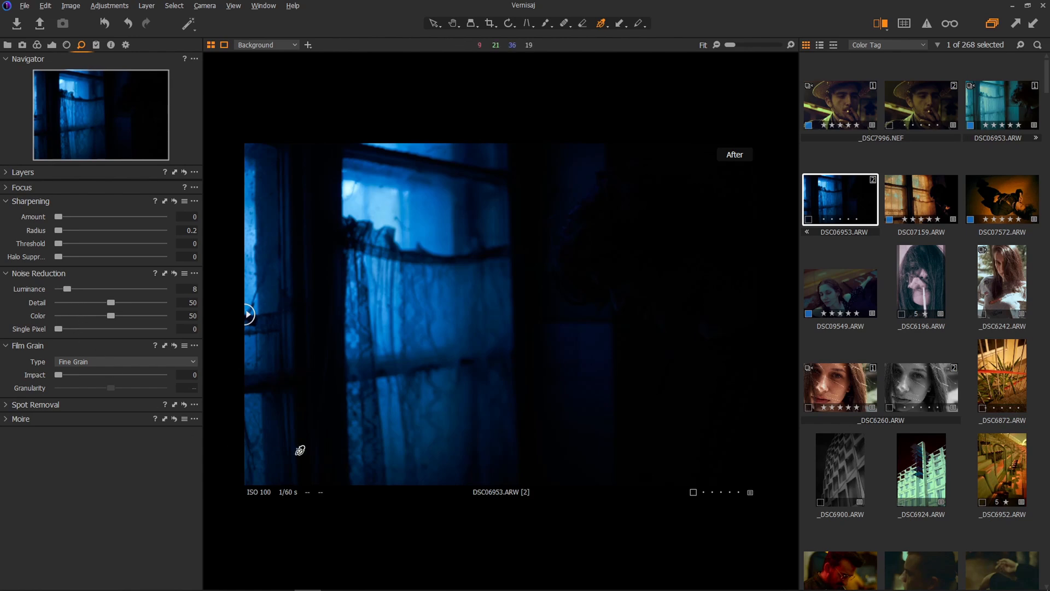
{"action": "mouse_move", "coordinate": [94, 317]}
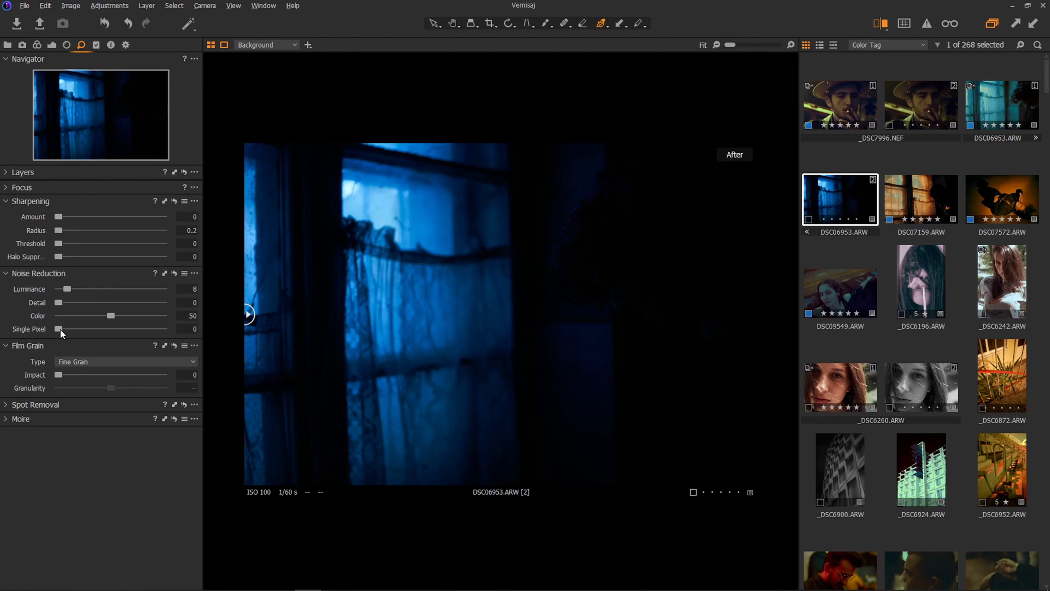
{"action": "left_click_drag", "start_coordinate": [59, 328], "coordinate": [150, 329]}
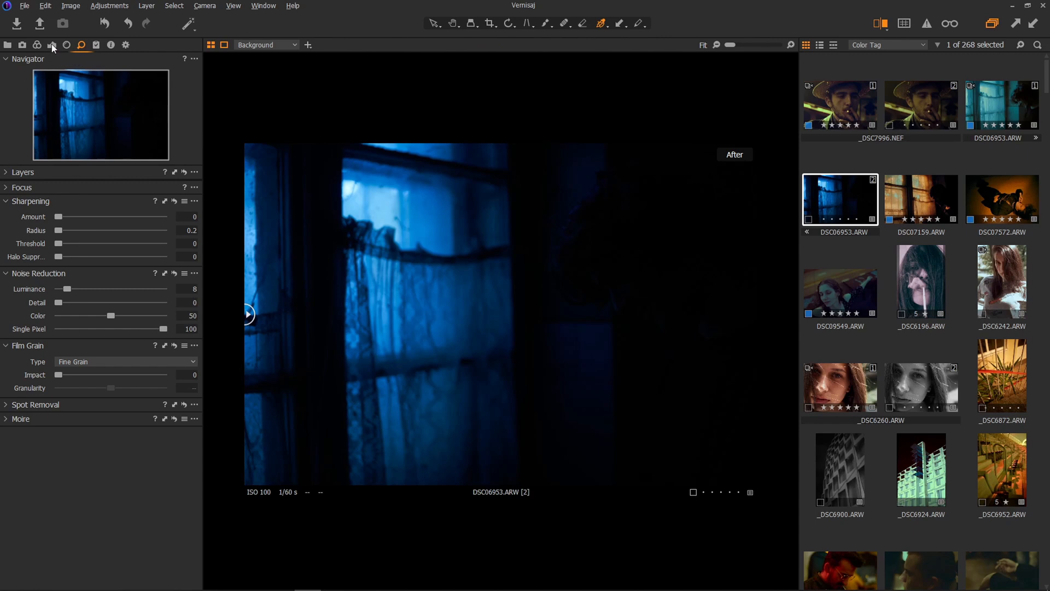
{"action": "left_click", "coordinate": [21, 44]}
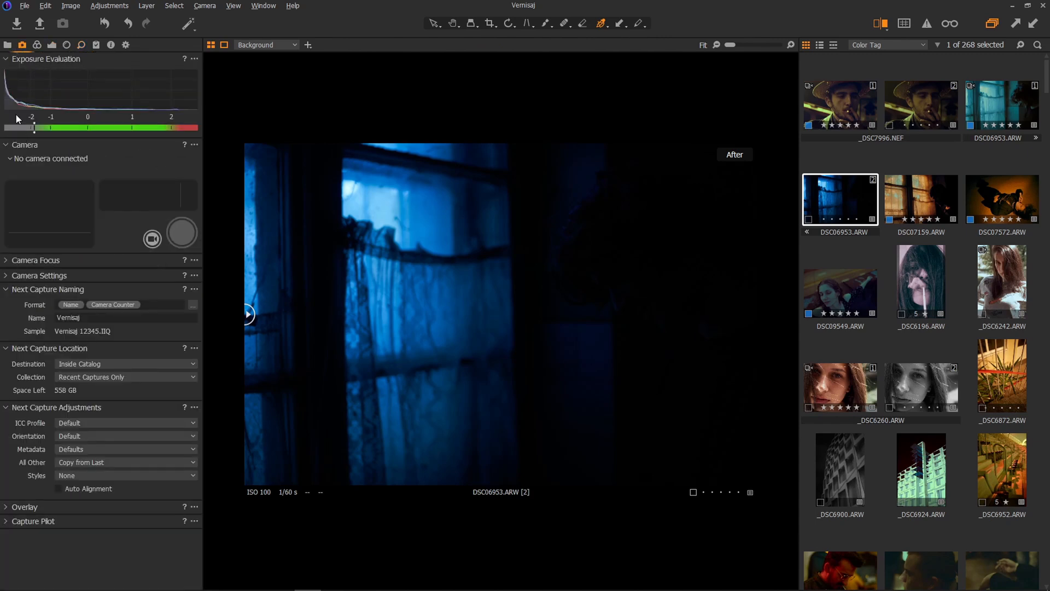
{"action": "left_click", "coordinate": [51, 45]}
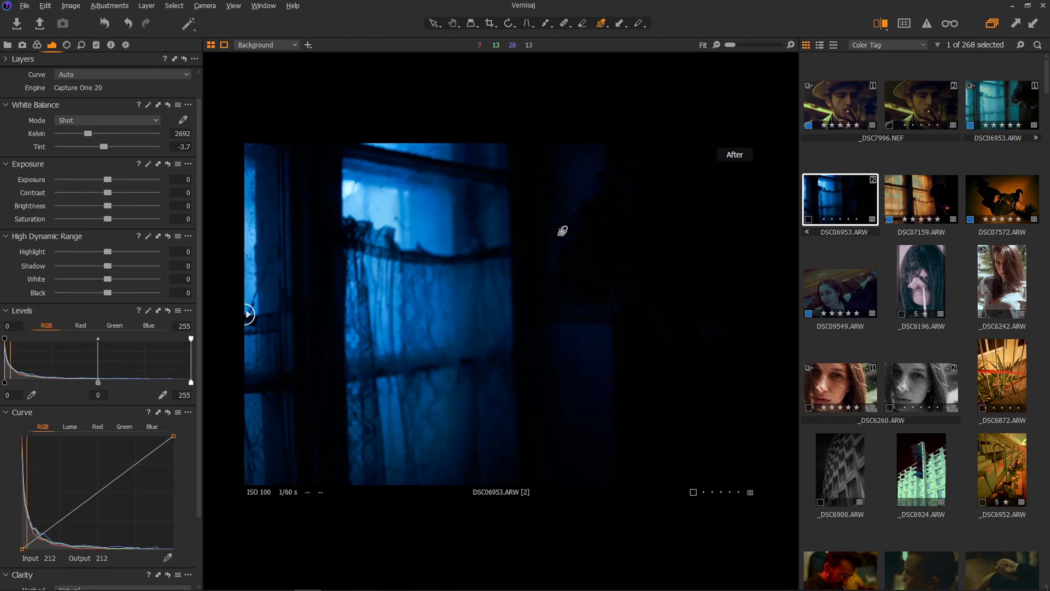
{"action": "mouse_move", "coordinate": [114, 221]}
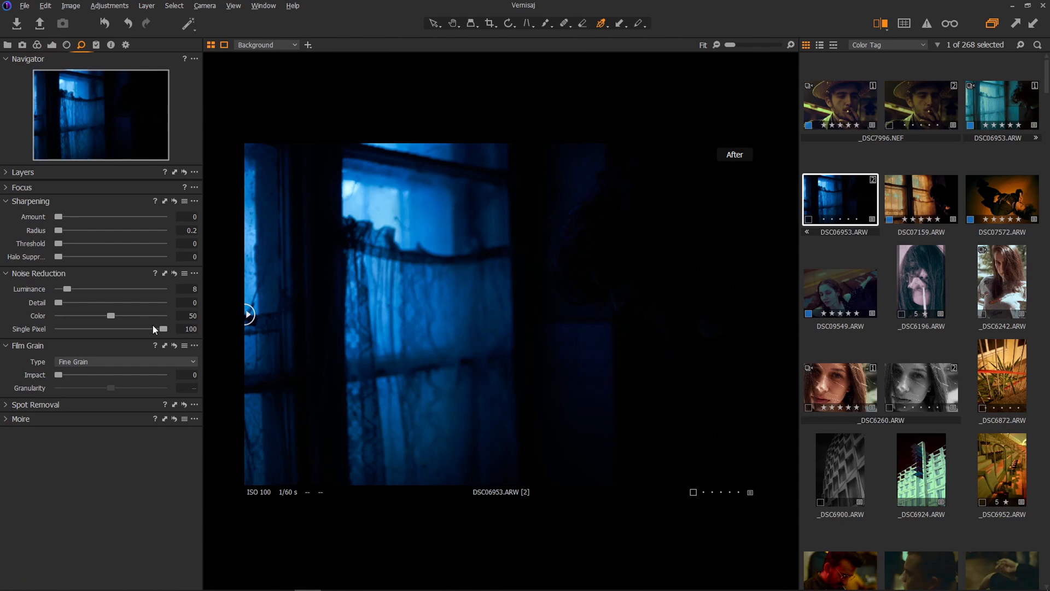
Brighten the variant: exposure 1.6, brightness 32, shadow 41, levels white point 186.
{"action": "left_click", "coordinate": [53, 45]}
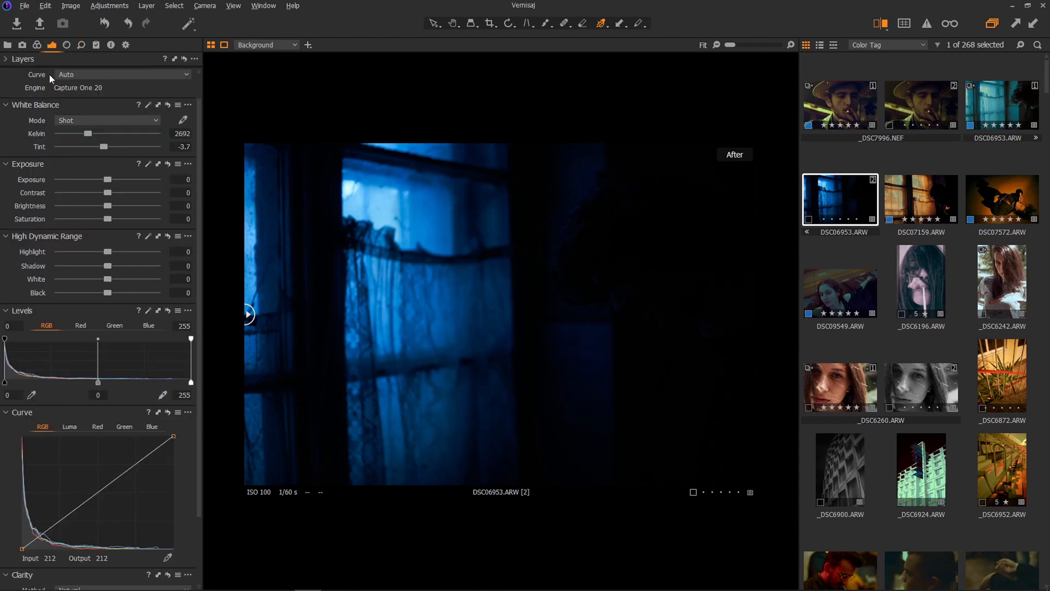
{"action": "mouse_move", "coordinate": [114, 225]}
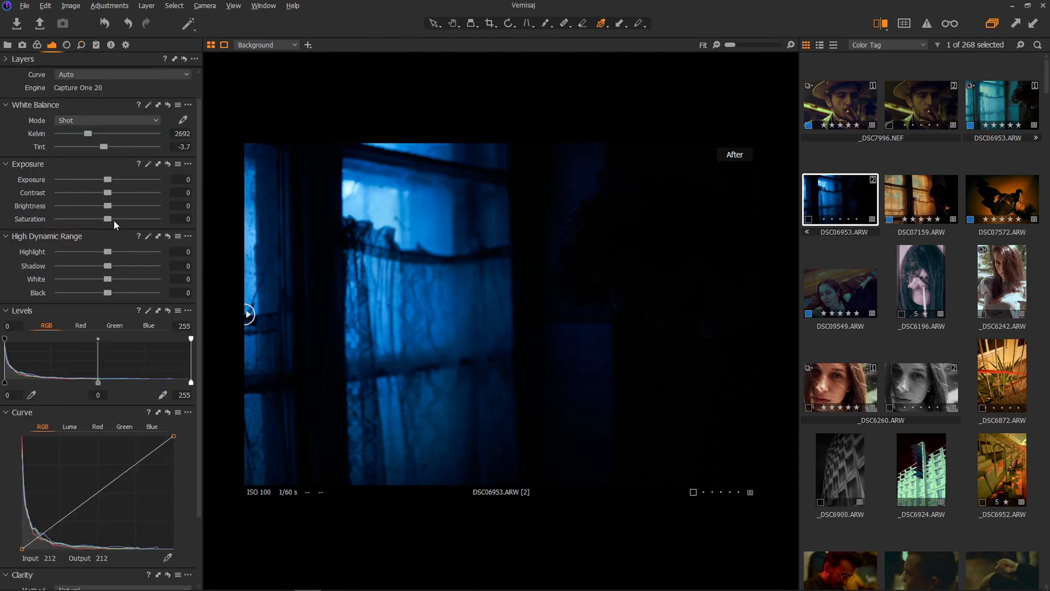
{"action": "left_click_drag", "start_coordinate": [102, 205], "coordinate": [133, 206]}
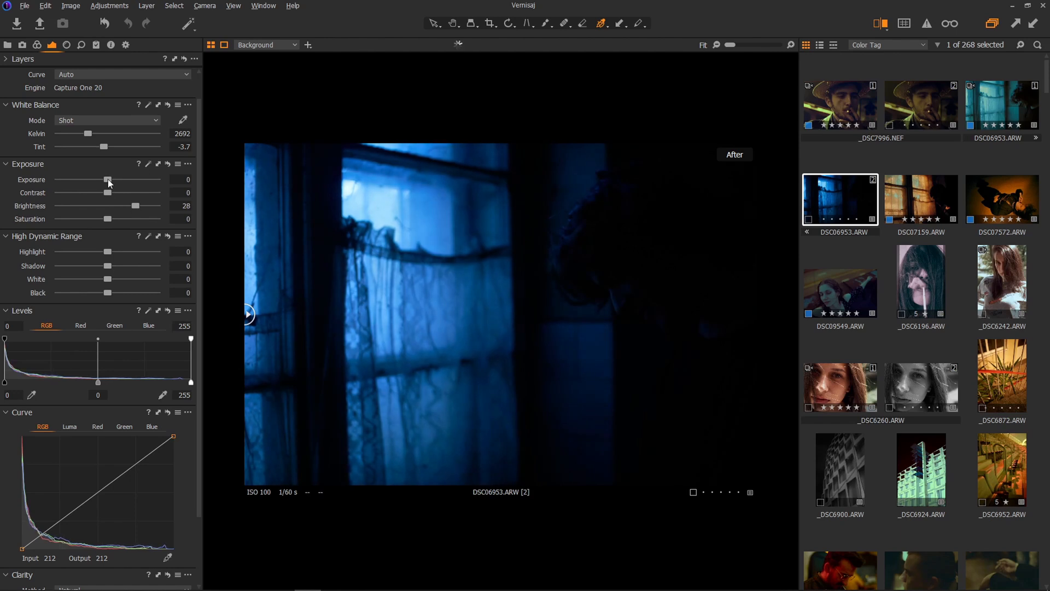
{"action": "left_click_drag", "start_coordinate": [106, 180], "coordinate": [127, 179]}
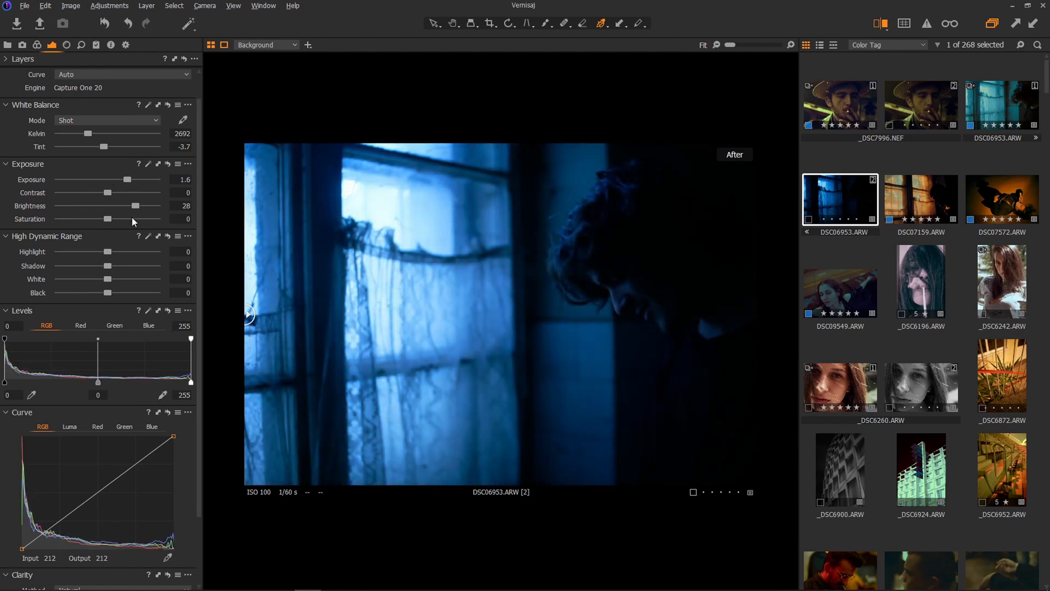
{"action": "left_click_drag", "start_coordinate": [101, 266], "coordinate": [113, 266]}
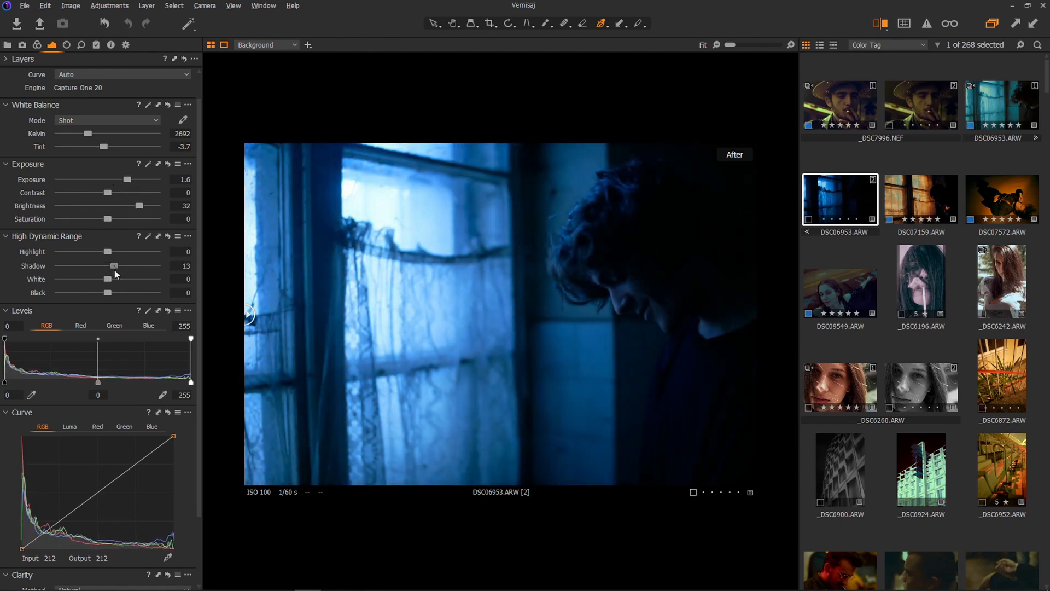
{"action": "left_click_drag", "start_coordinate": [113, 265], "coordinate": [120, 265]}
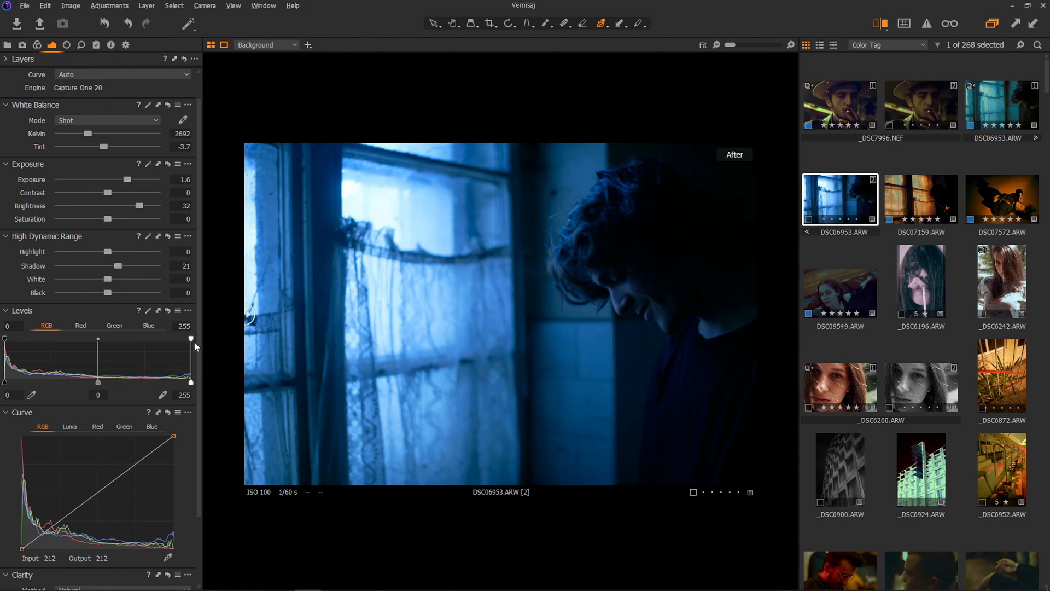
{"action": "left_click_drag", "start_coordinate": [191, 340], "coordinate": [141, 340]}
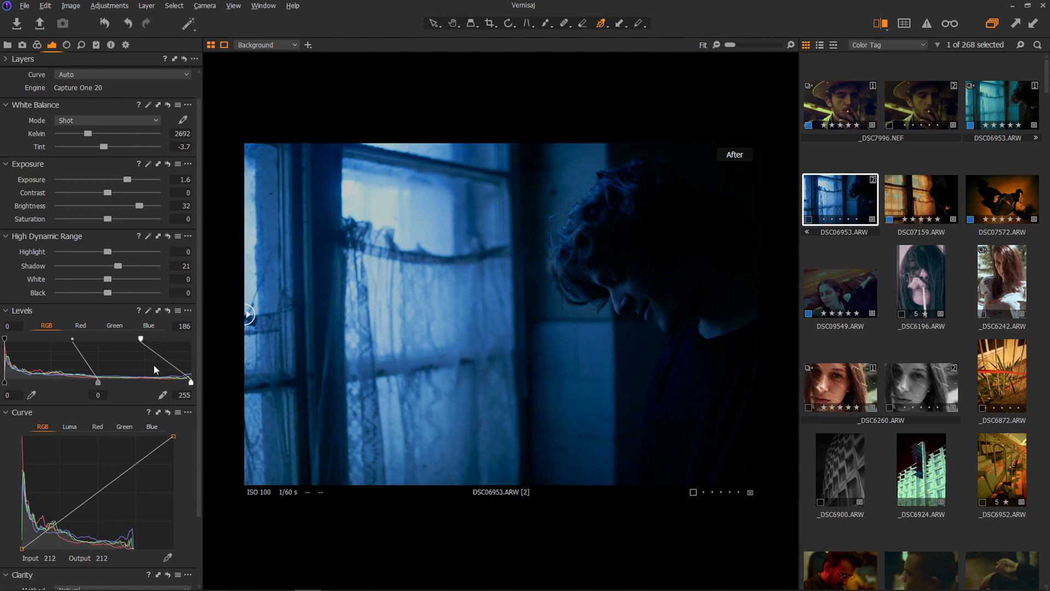
{"action": "left_click_drag", "start_coordinate": [117, 265], "coordinate": [127, 265]}
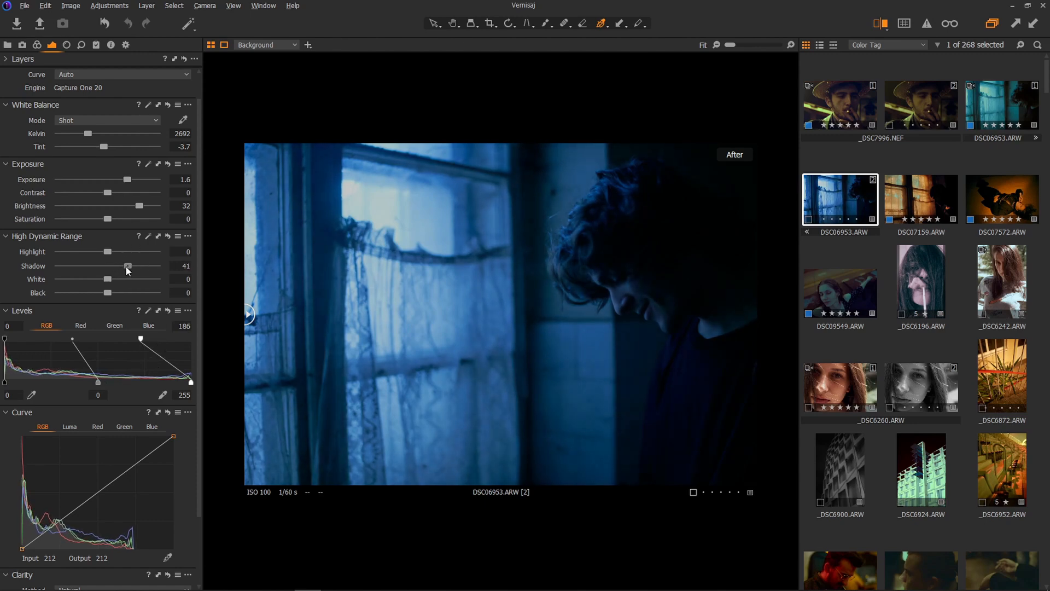
{"action": "left_click", "coordinate": [80, 45]}
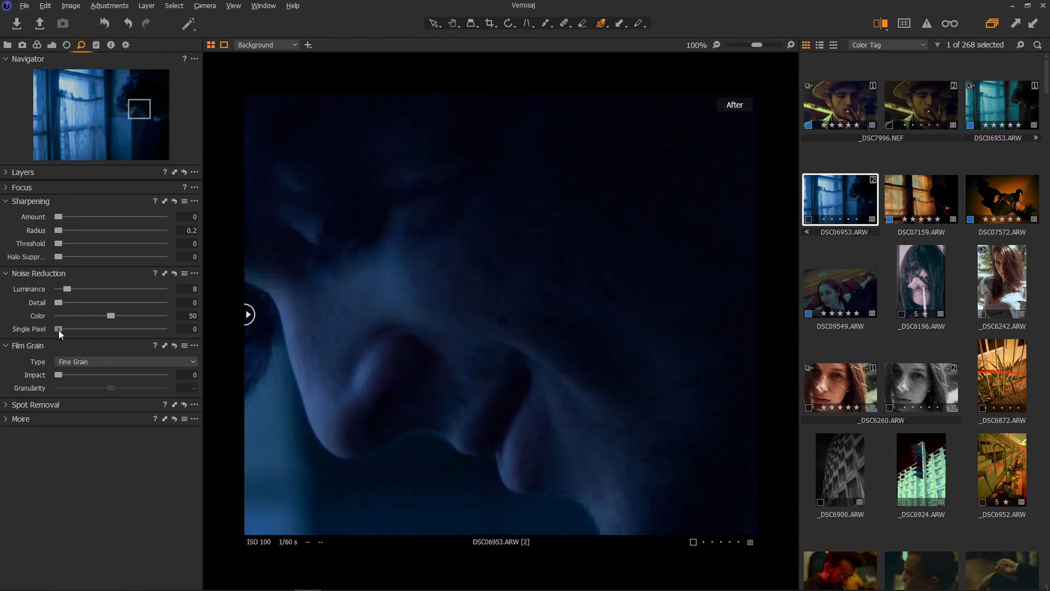
Set single pixel 100, luminance 0 and color noise reduction 50, checking the face up close.
{"action": "left_click_drag", "start_coordinate": [58, 328], "coordinate": [159, 329]}
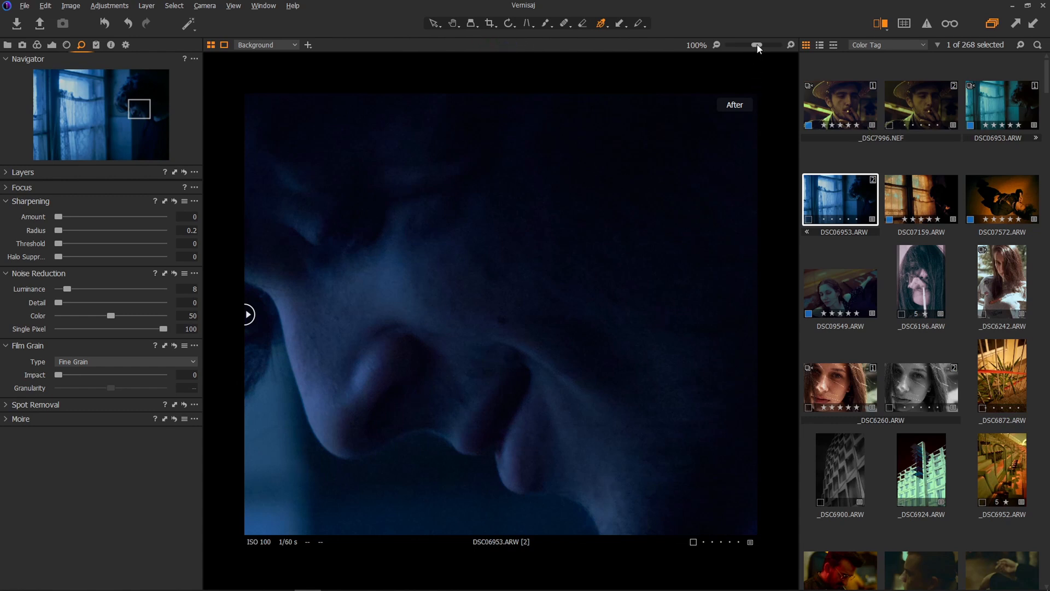
{"action": "left_click", "coordinate": [57, 289]}
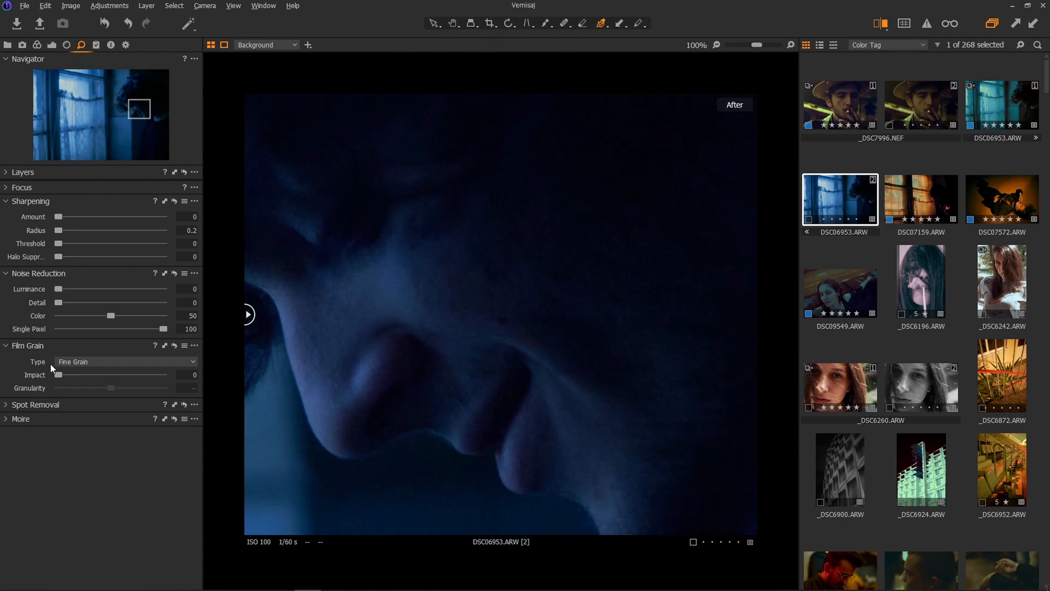
{"action": "mouse_move", "coordinate": [96, 350]}
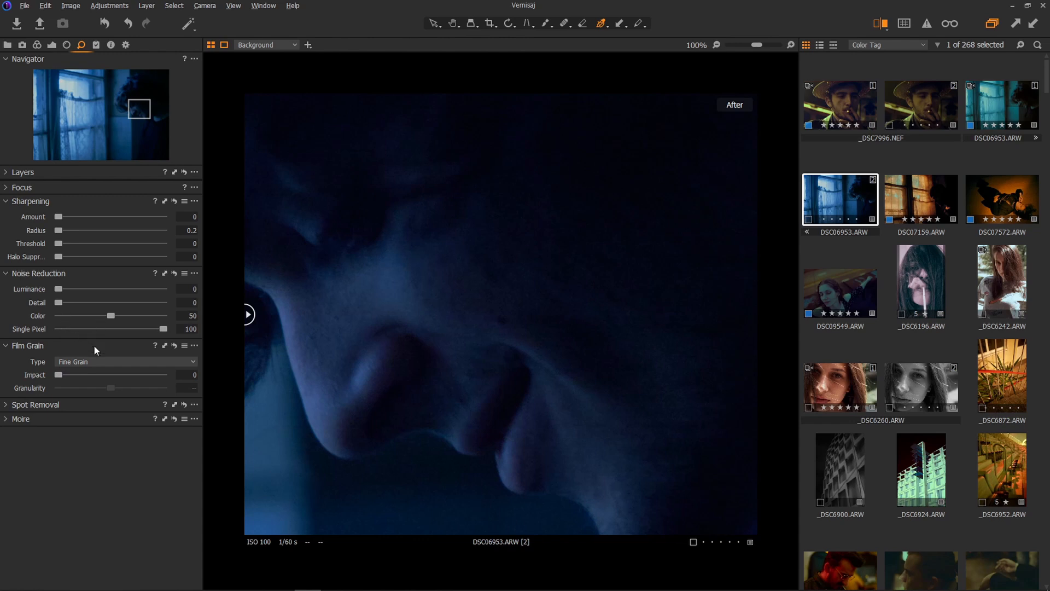
{"action": "mouse_move", "coordinate": [81, 344]}
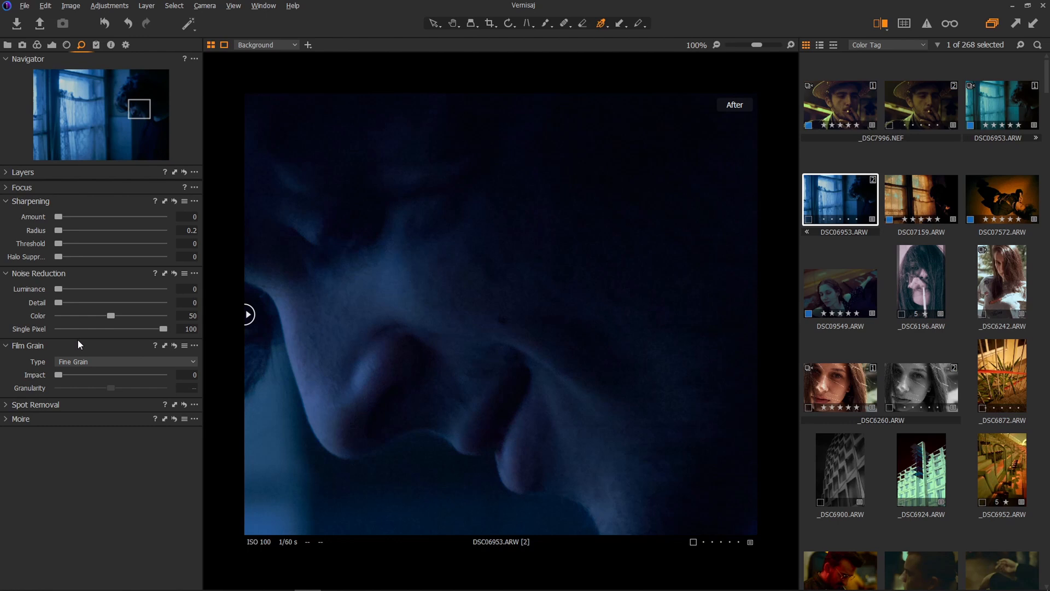
{"action": "mouse_move", "coordinate": [72, 288]}
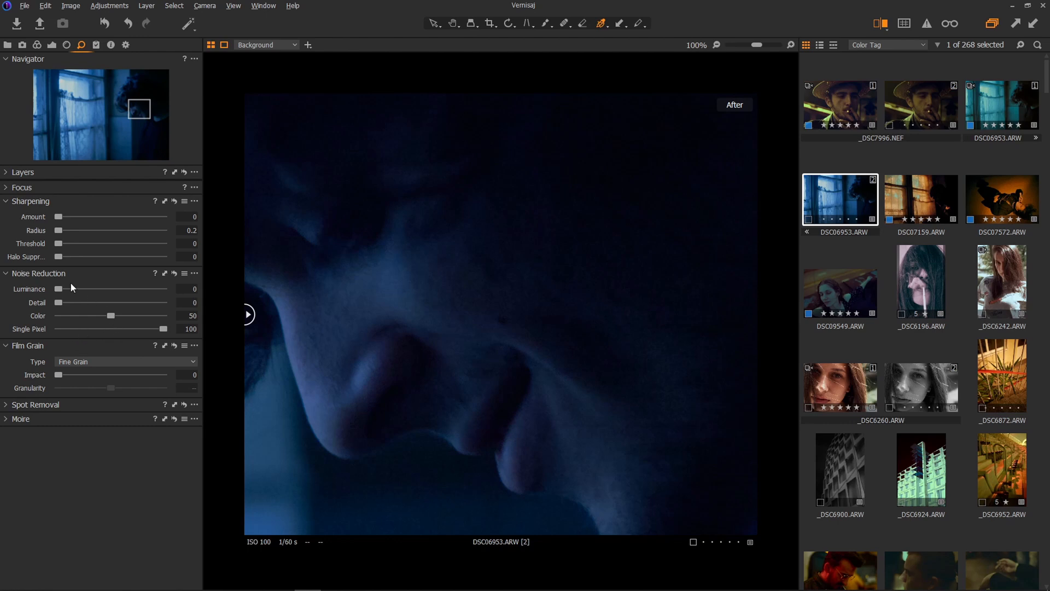
{"action": "mouse_move", "coordinate": [110, 319]}
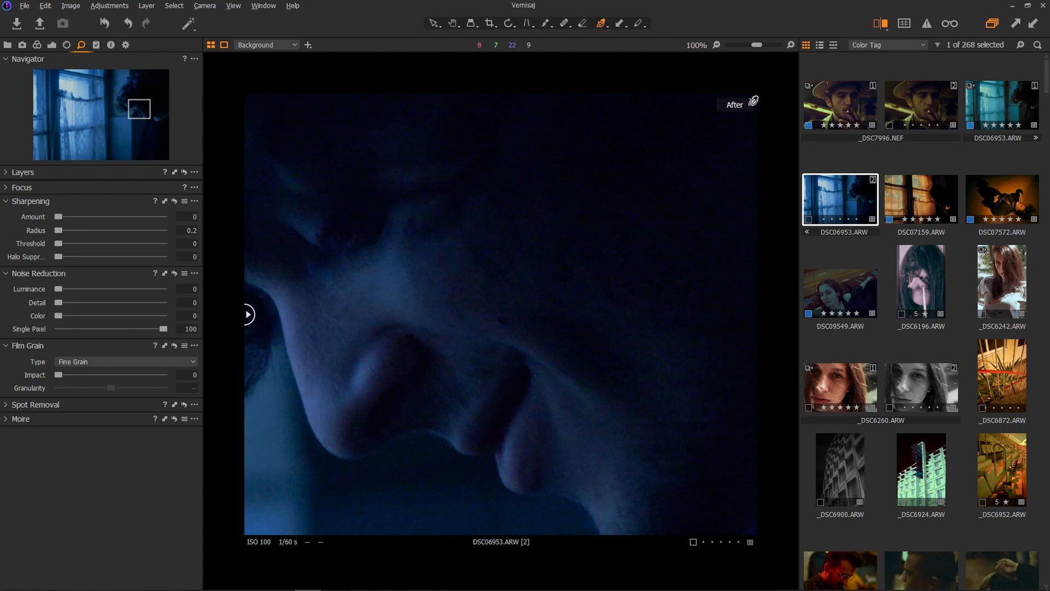
{"action": "left_click", "coordinate": [514, 252]}
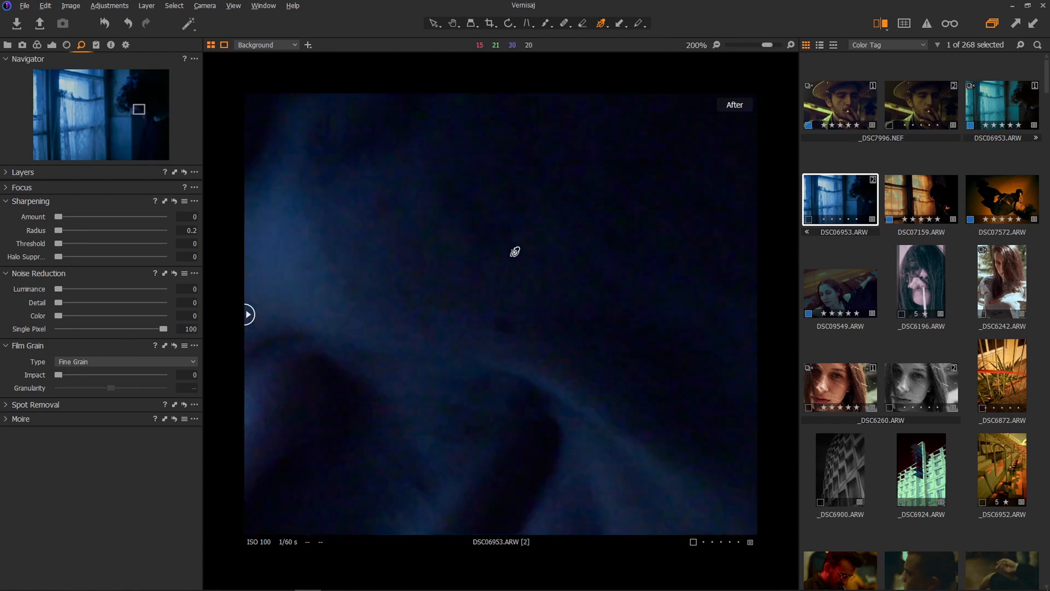
{"action": "mouse_move", "coordinate": [462, 285]}
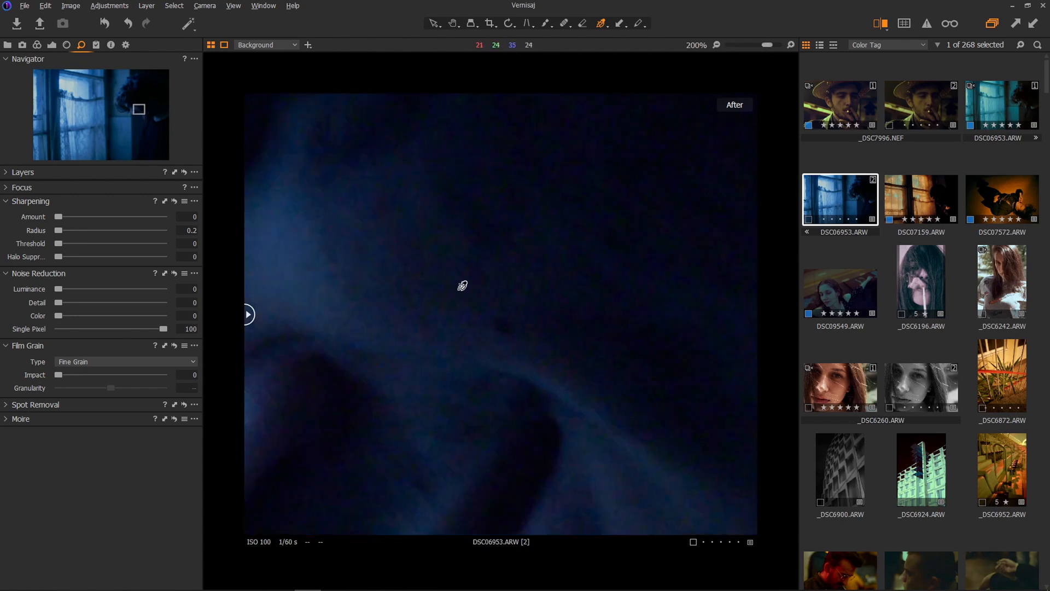
{"action": "mouse_move", "coordinate": [393, 301]}
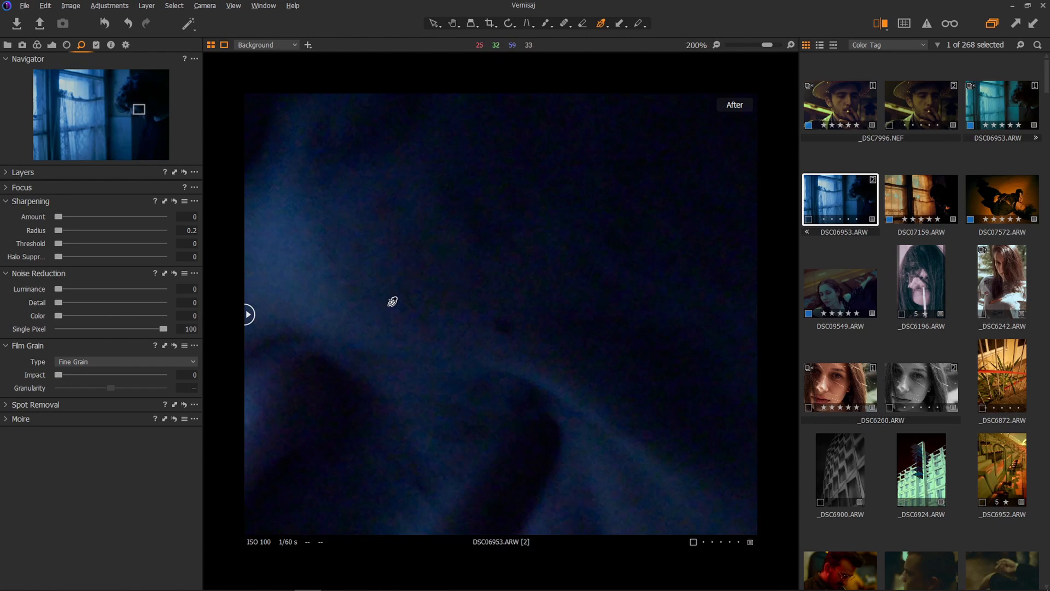
{"action": "mouse_move", "coordinate": [434, 281]}
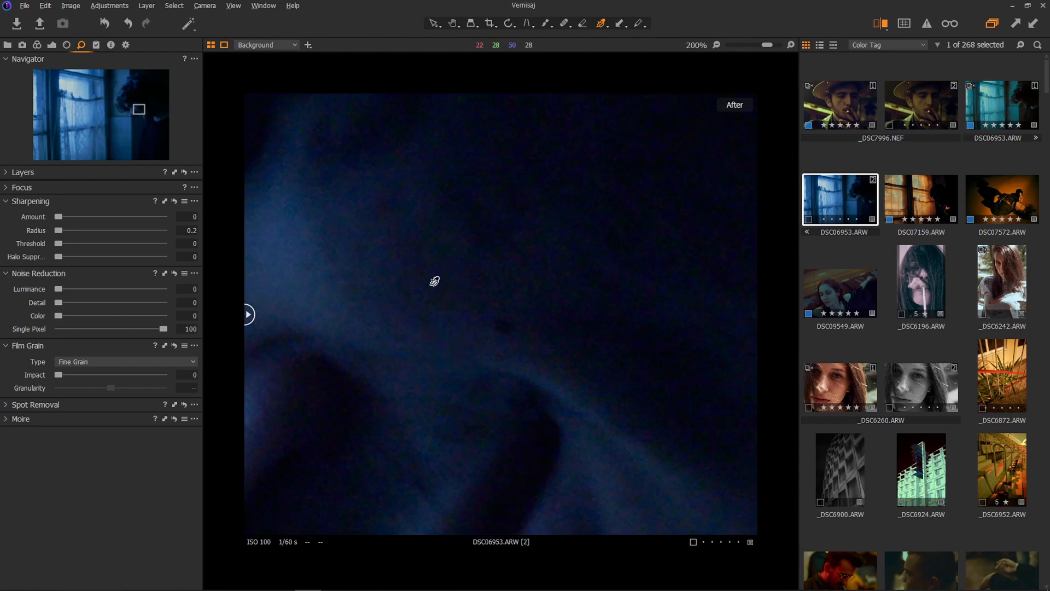
{"action": "mouse_move", "coordinate": [442, 323]}
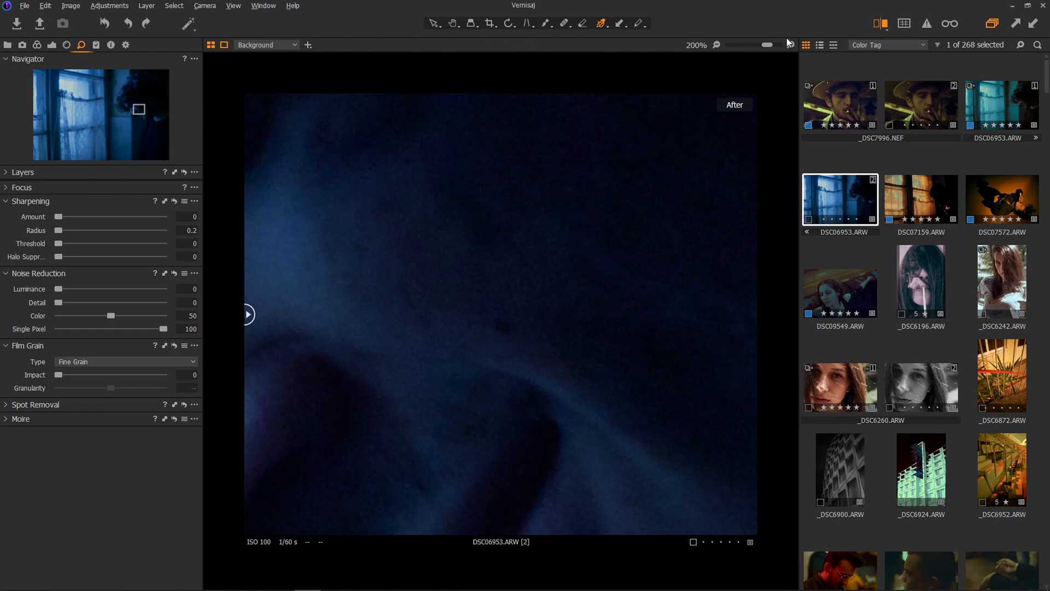
{"action": "left_click", "coordinate": [52, 44]}
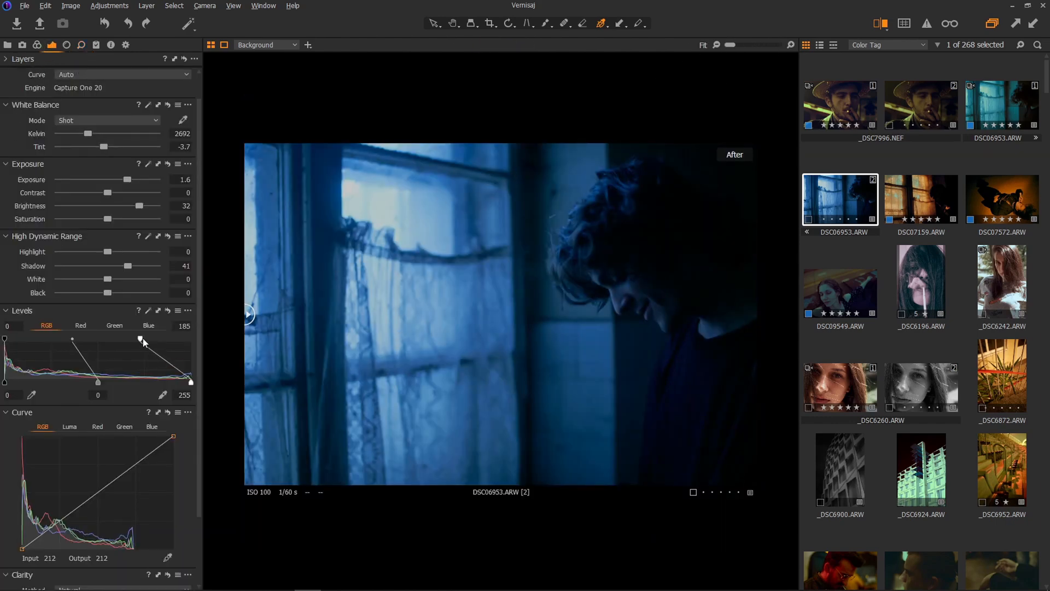
Tighten the levels white and black points, then set exposure 0.71, brightness 50, contrast 11.
{"action": "left_click_drag", "start_coordinate": [142, 340], "coordinate": [127, 341]}
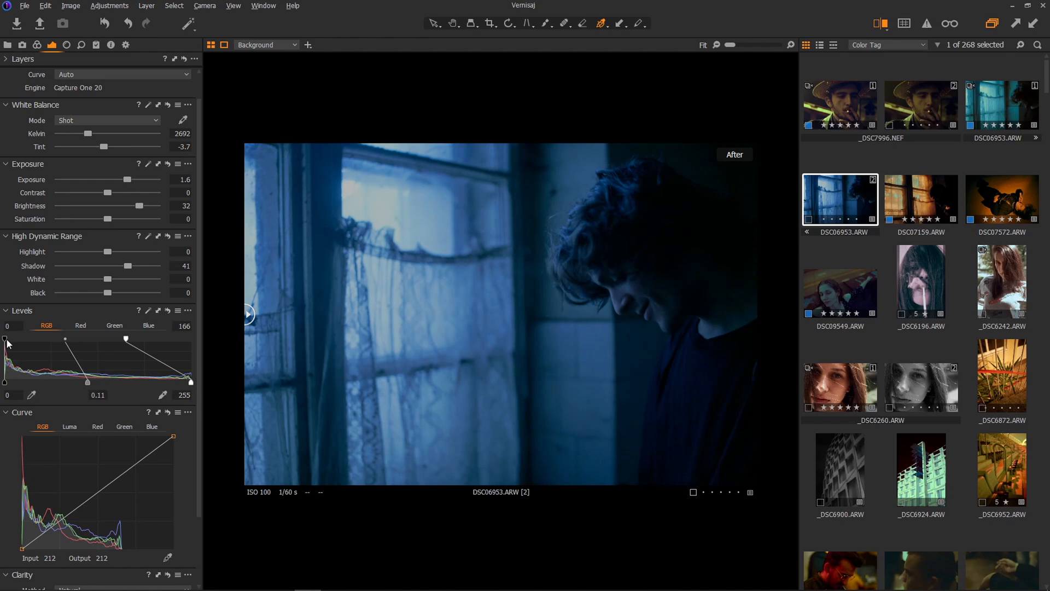
{"action": "left_click_drag", "start_coordinate": [4, 340], "coordinate": [8, 340]}
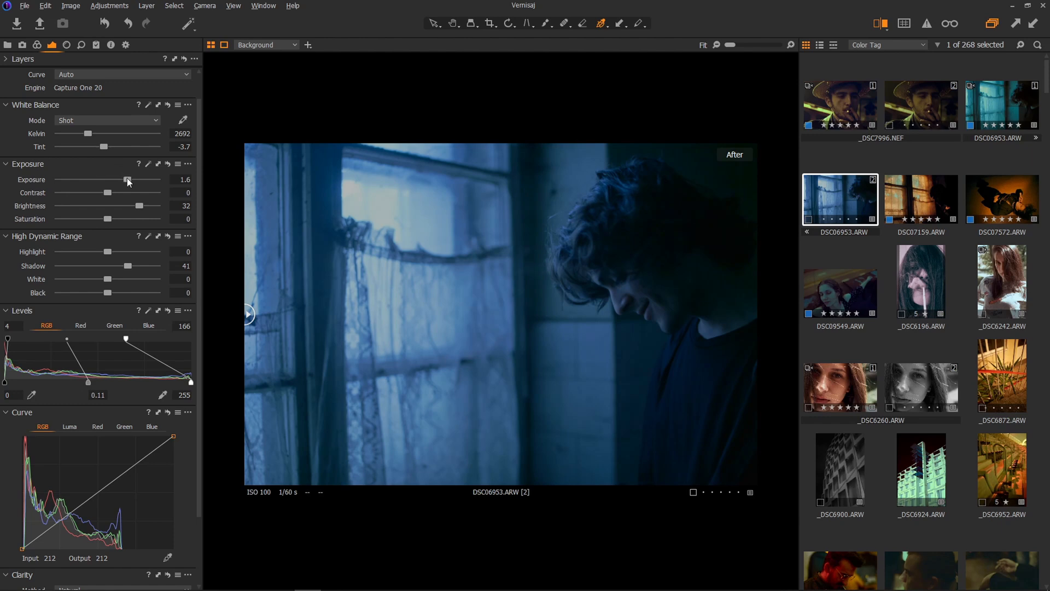
{"action": "left_click_drag", "start_coordinate": [128, 180], "coordinate": [101, 179]}
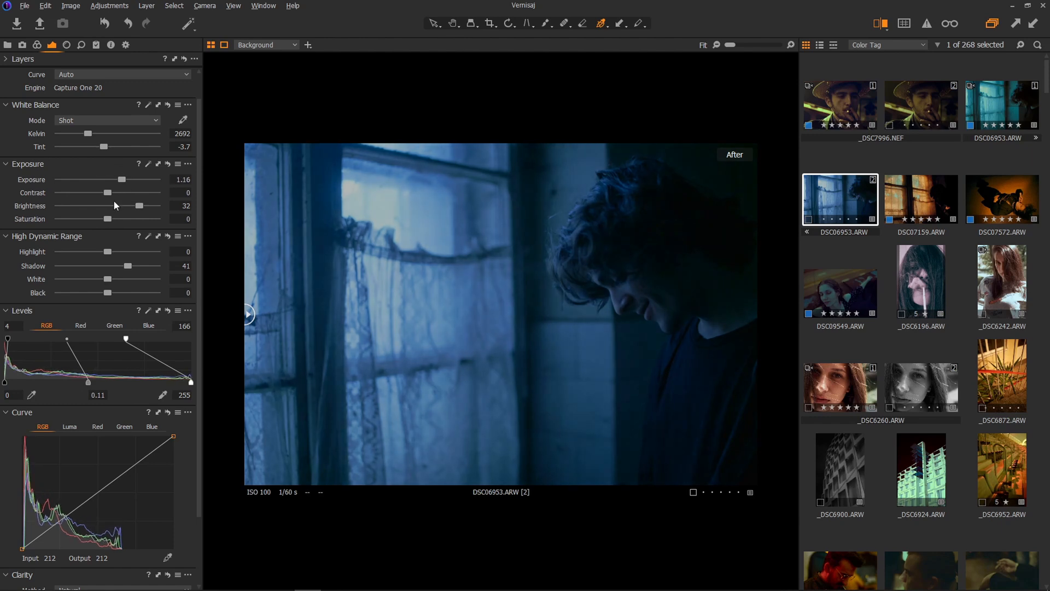
{"action": "left_click_drag", "start_coordinate": [139, 206], "coordinate": [157, 206]}
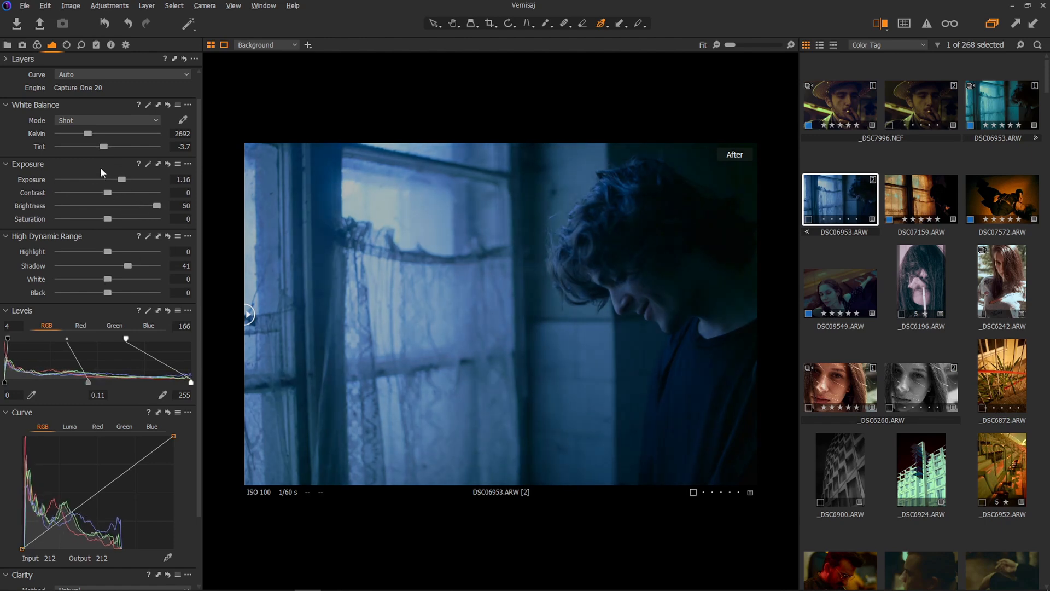
{"action": "left_click_drag", "start_coordinate": [121, 179], "coordinate": [95, 179]}
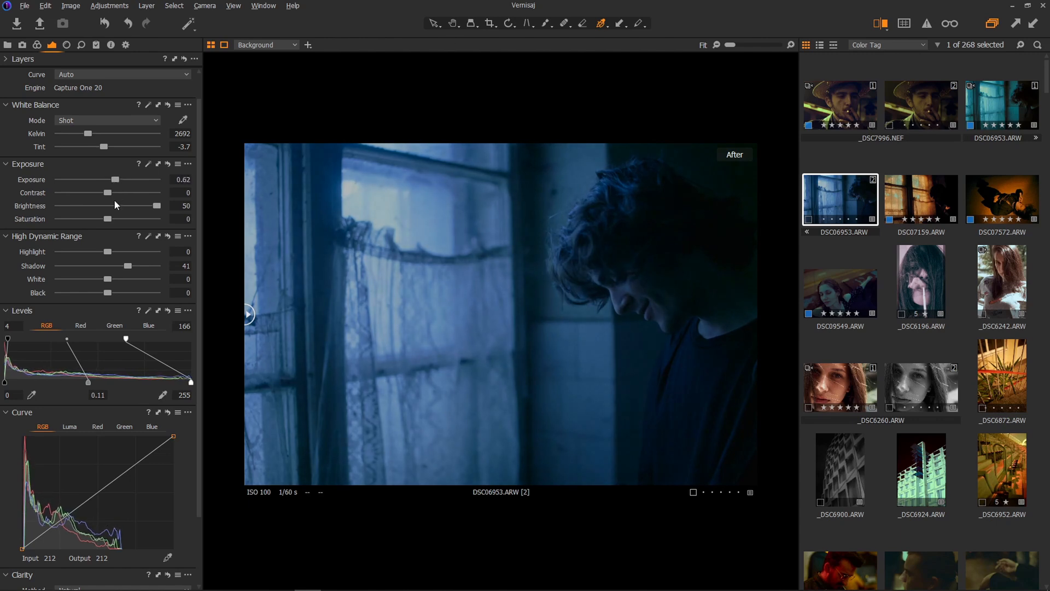
{"action": "left_click_drag", "start_coordinate": [108, 193], "coordinate": [87, 193]}
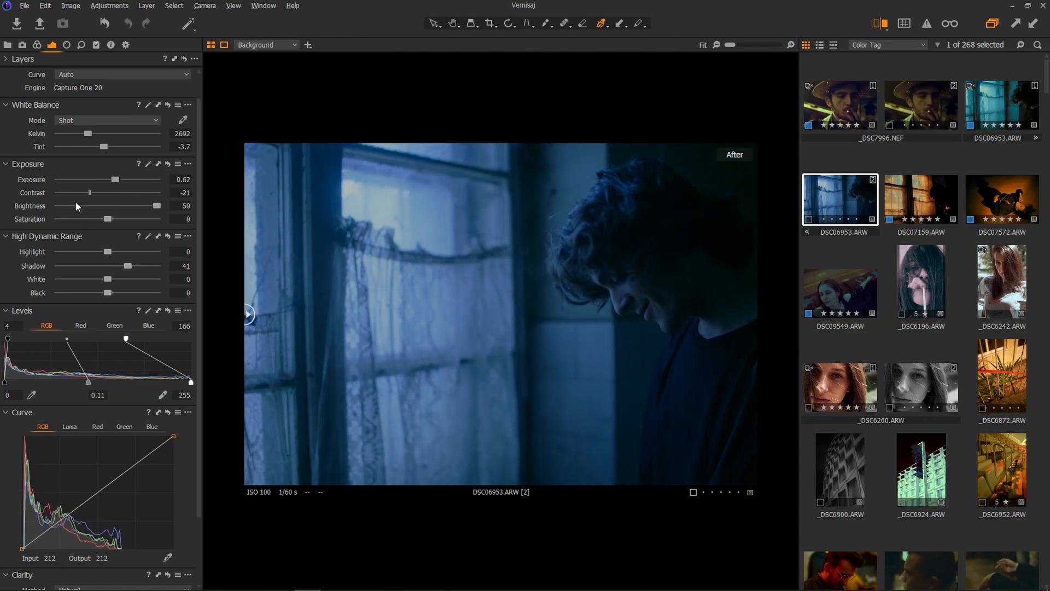
{"action": "left_click_drag", "start_coordinate": [88, 192], "coordinate": [111, 192]}
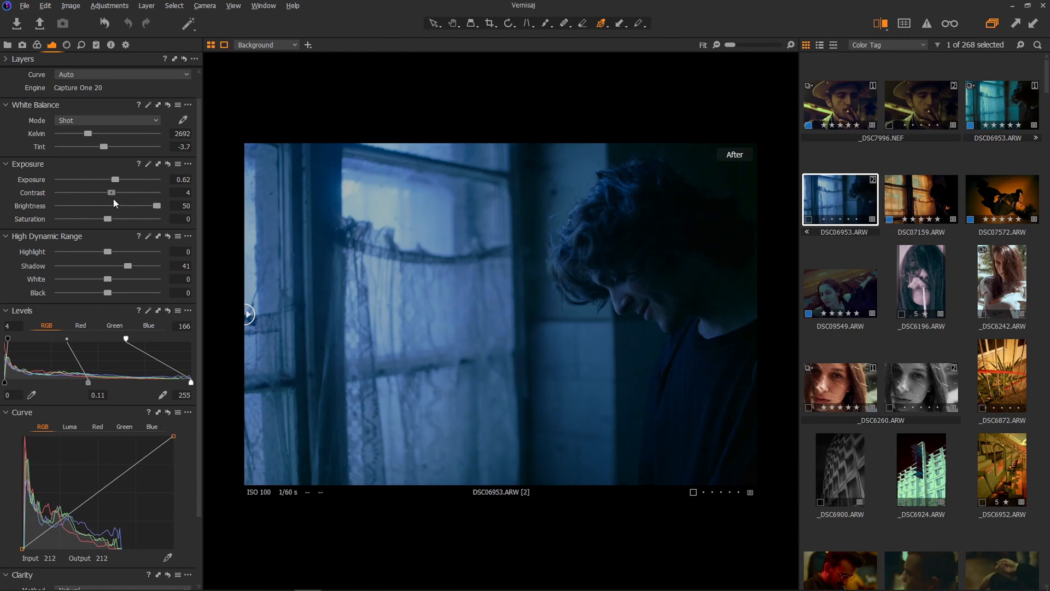
{"action": "left_click_drag", "start_coordinate": [110, 193], "coordinate": [119, 193]}
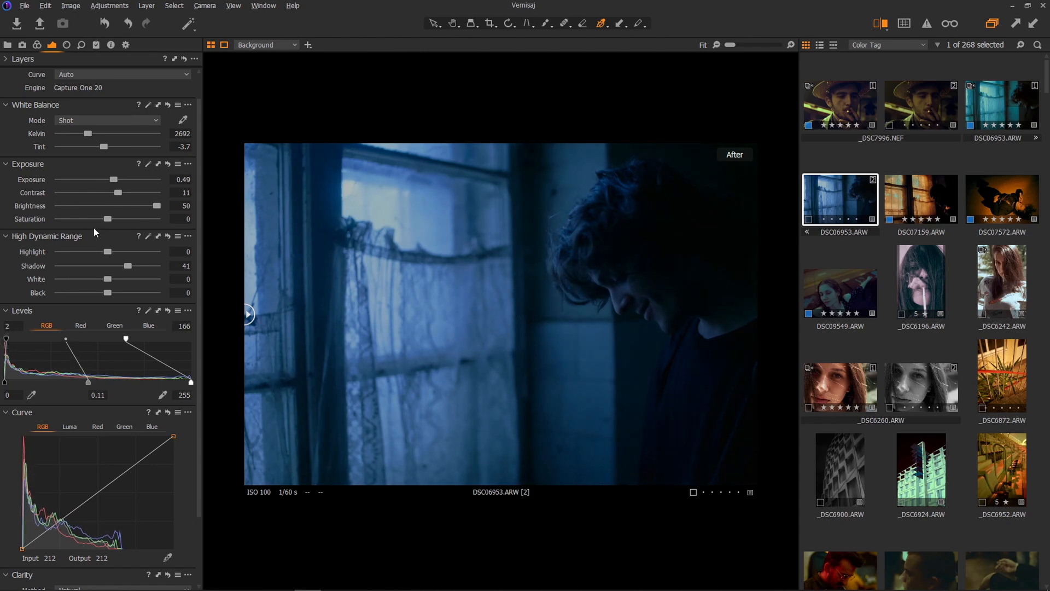
{"action": "left_click_drag", "start_coordinate": [113, 179], "coordinate": [115, 179]}
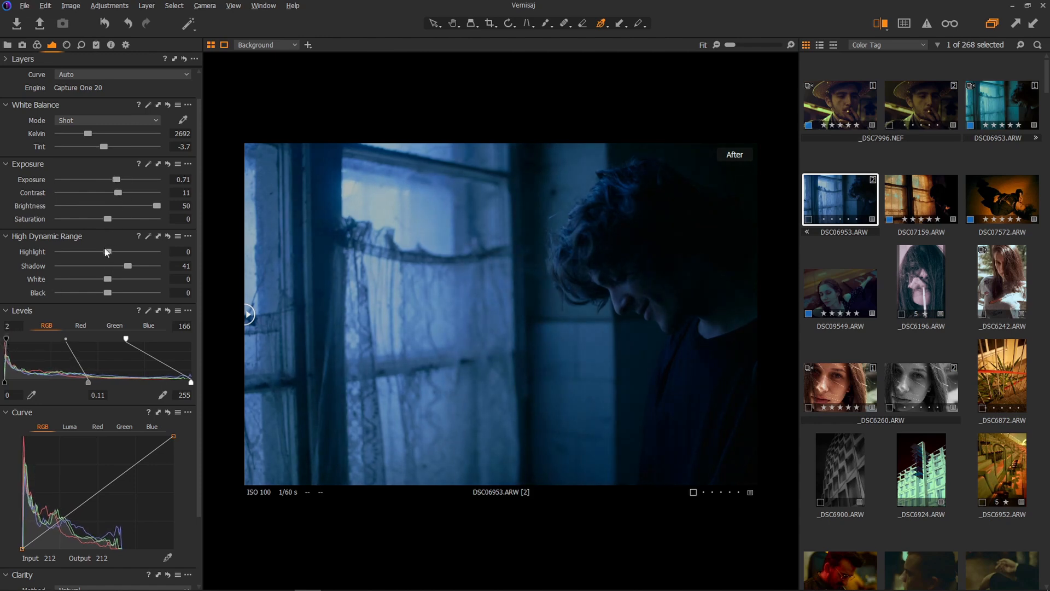
{"action": "left_click", "coordinate": [38, 45]}
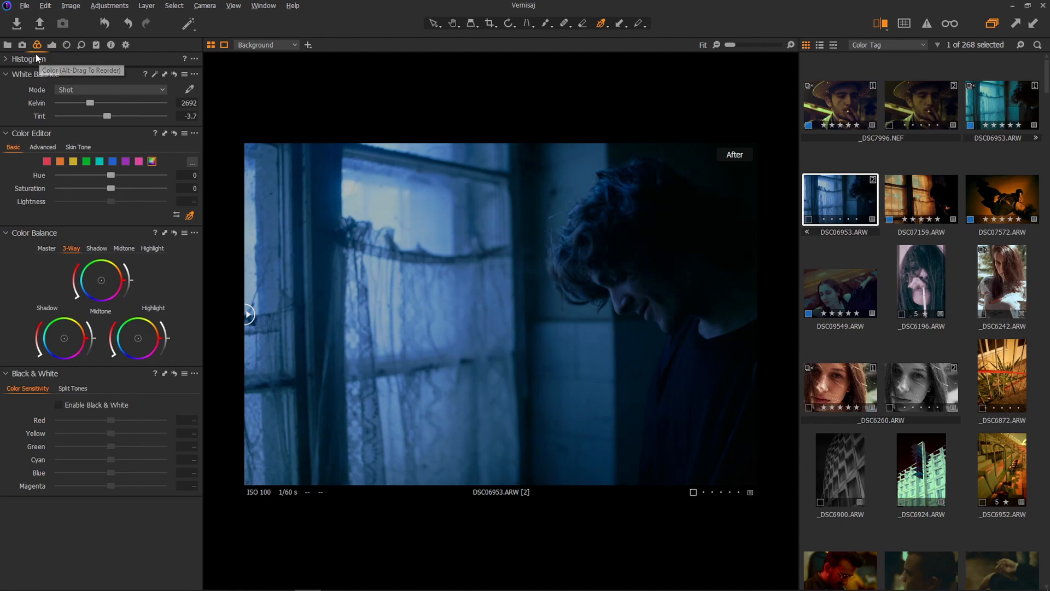
{"action": "mouse_move", "coordinate": [185, 358]}
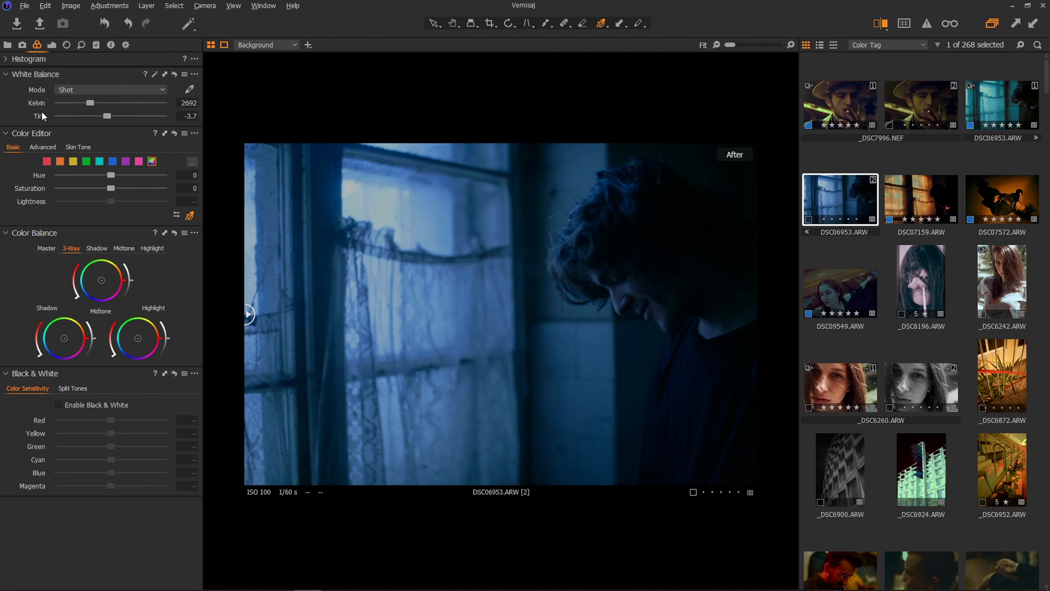
Set white balance to 2376 K with tint -25.6.
{"action": "left_click_drag", "start_coordinate": [105, 116], "coordinate": [87, 116]}
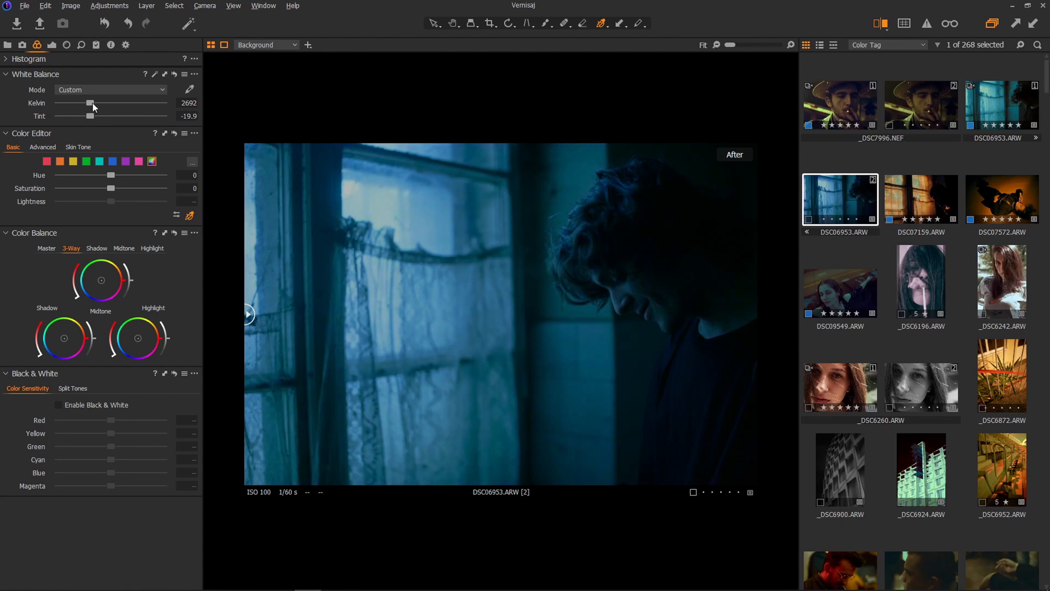
{"action": "left_click_drag", "start_coordinate": [90, 102], "coordinate": [85, 103]}
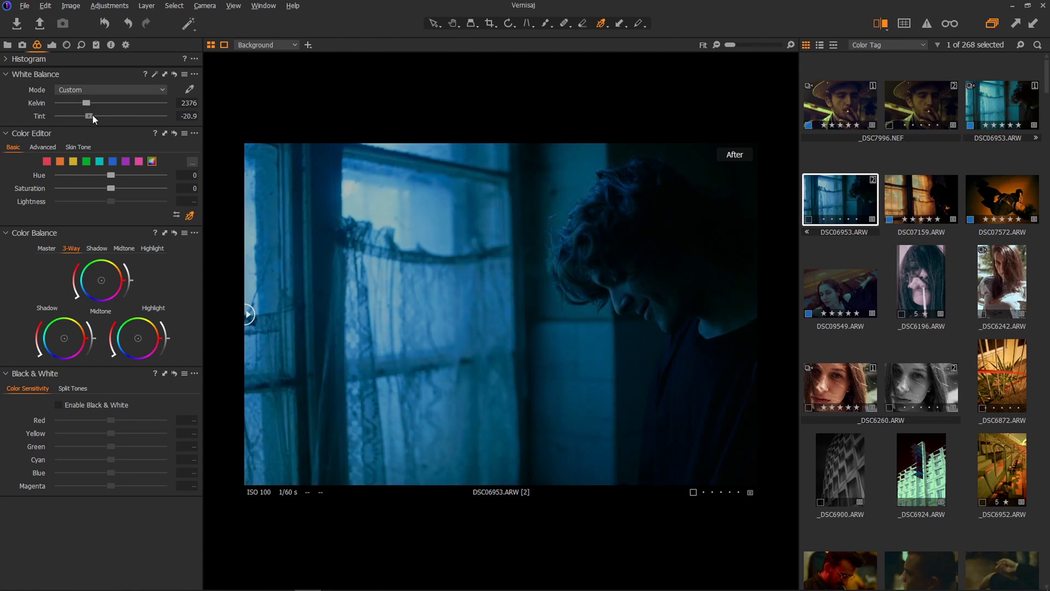
{"action": "left_click_drag", "start_coordinate": [89, 116], "coordinate": [74, 116]}
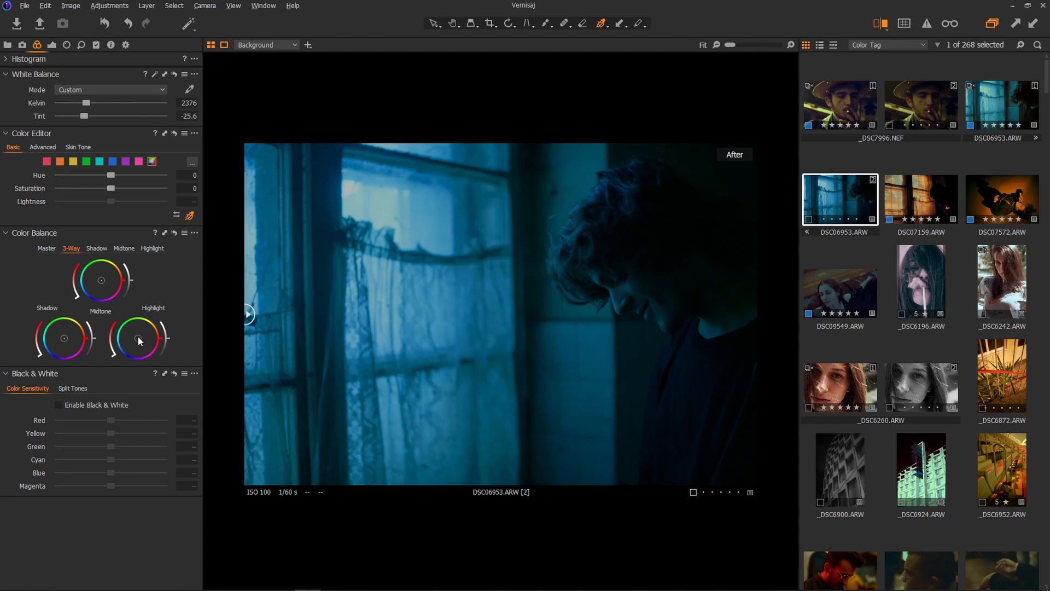
Shift the Color Balance highlights and shadows toward teal-green.
{"action": "left_click_drag", "start_coordinate": [138, 340], "coordinate": [141, 320]}
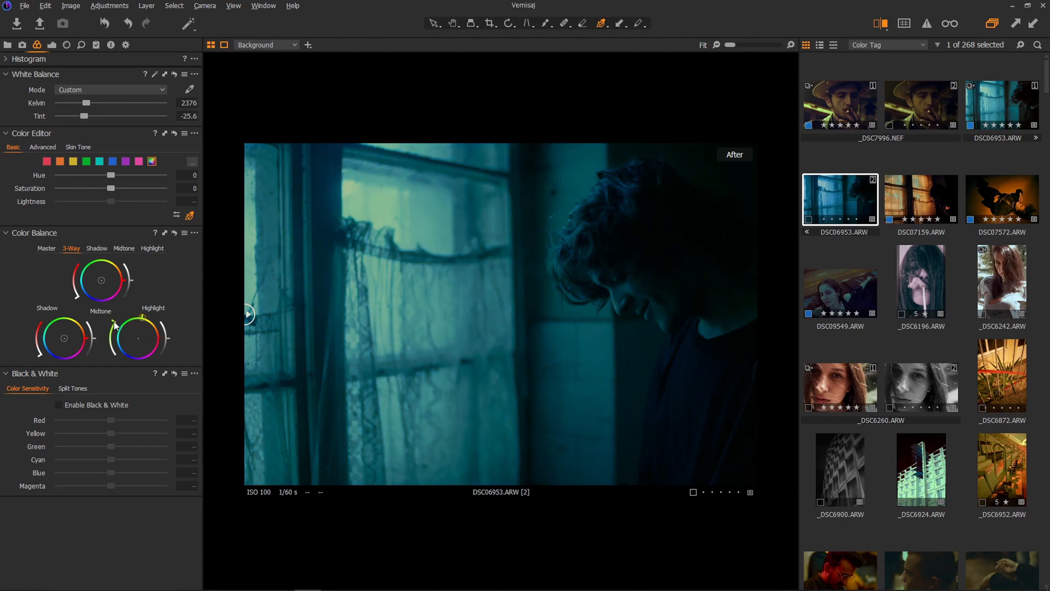
{"action": "left_click_drag", "start_coordinate": [141, 338], "coordinate": [141, 321]}
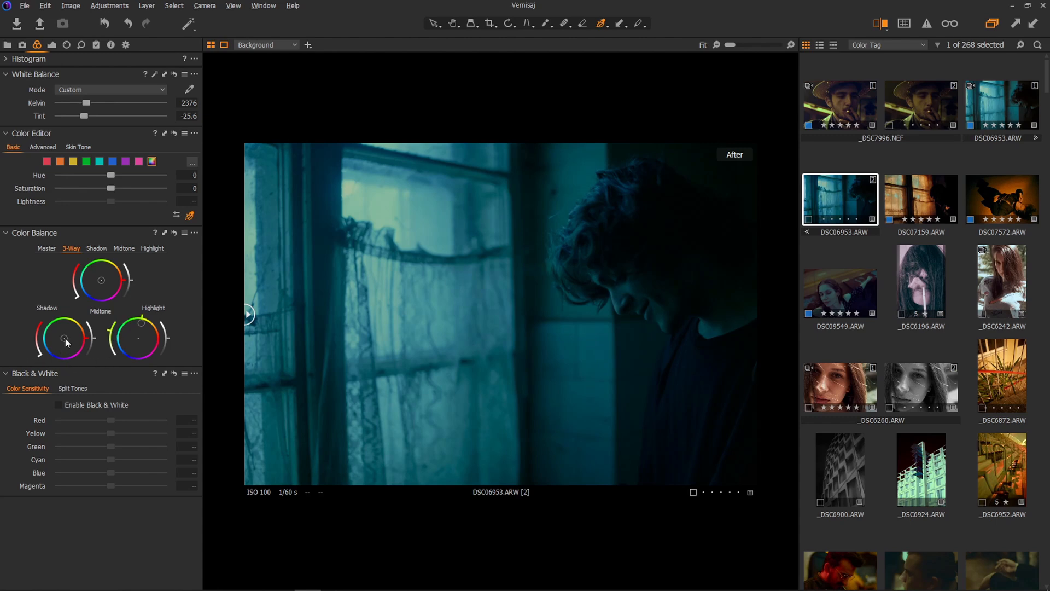
{"action": "left_click_drag", "start_coordinate": [63, 340], "coordinate": [66, 338]}
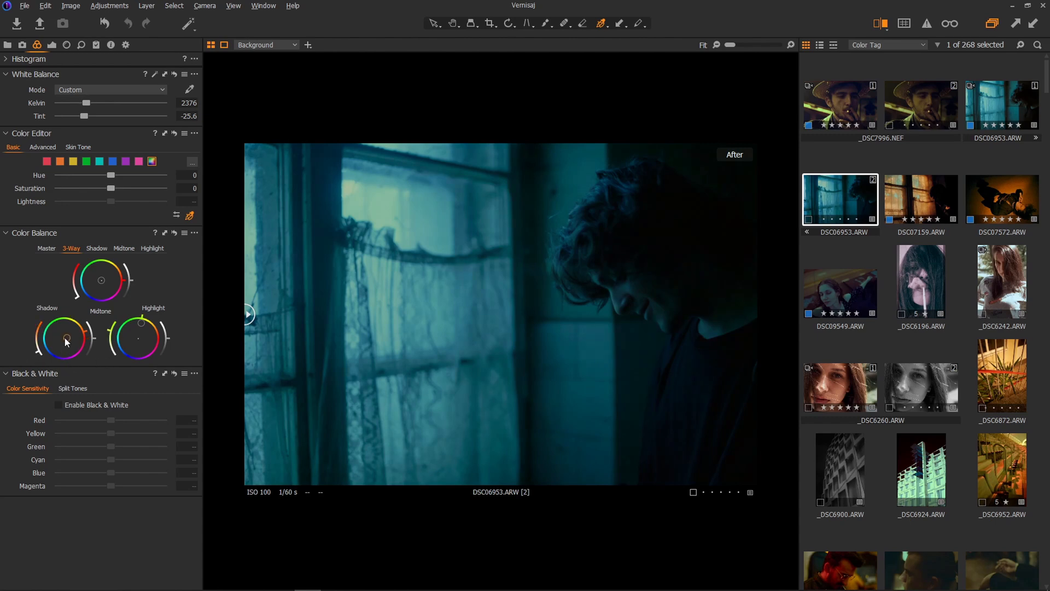
{"action": "left_click_drag", "start_coordinate": [66, 341], "coordinate": [39, 353]}
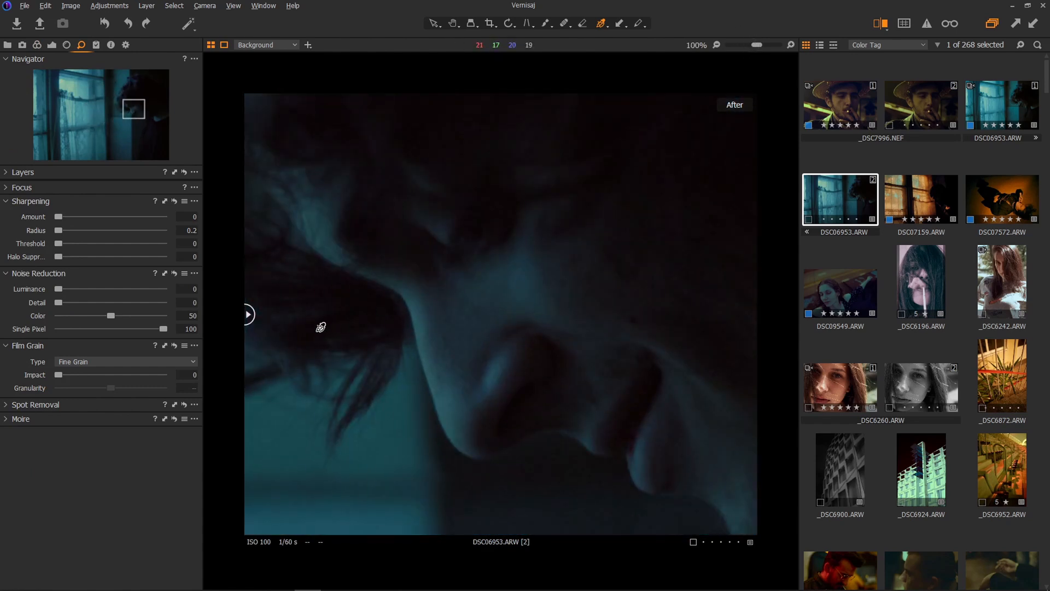
Apply Silver Rich film grain and raise granularity to 59.
{"action": "left_click", "coordinate": [124, 361]}
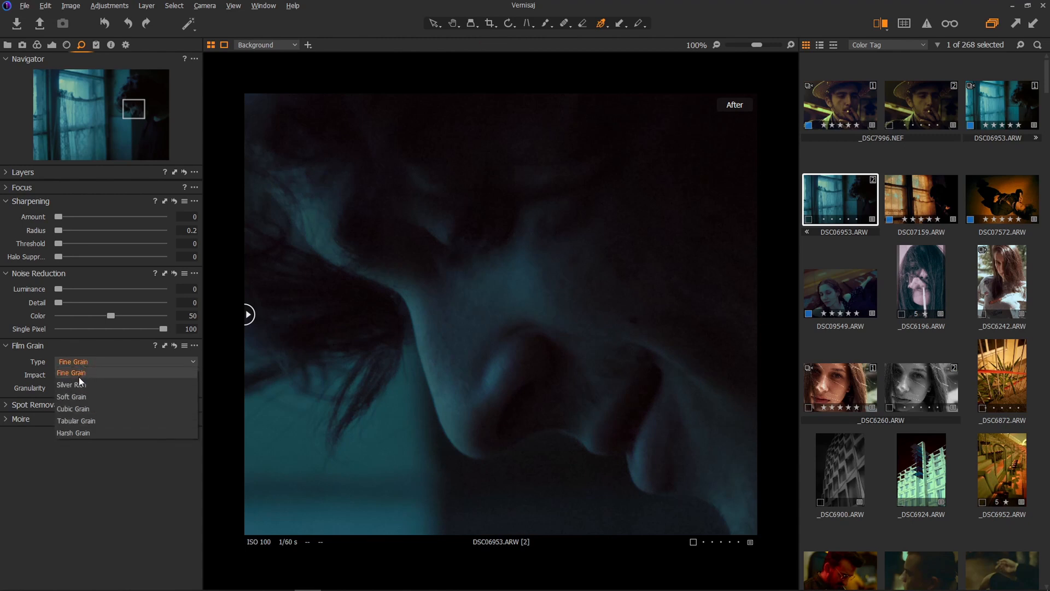
{"action": "left_click", "coordinate": [71, 385]}
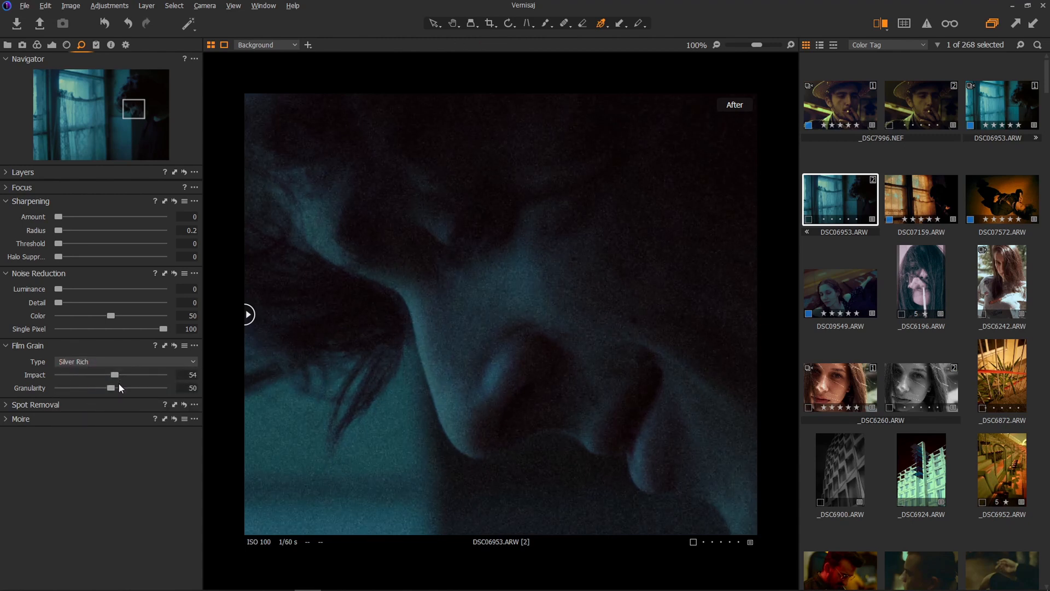
{"action": "left_click_drag", "start_coordinate": [760, 45], "coordinate": [746, 45]}
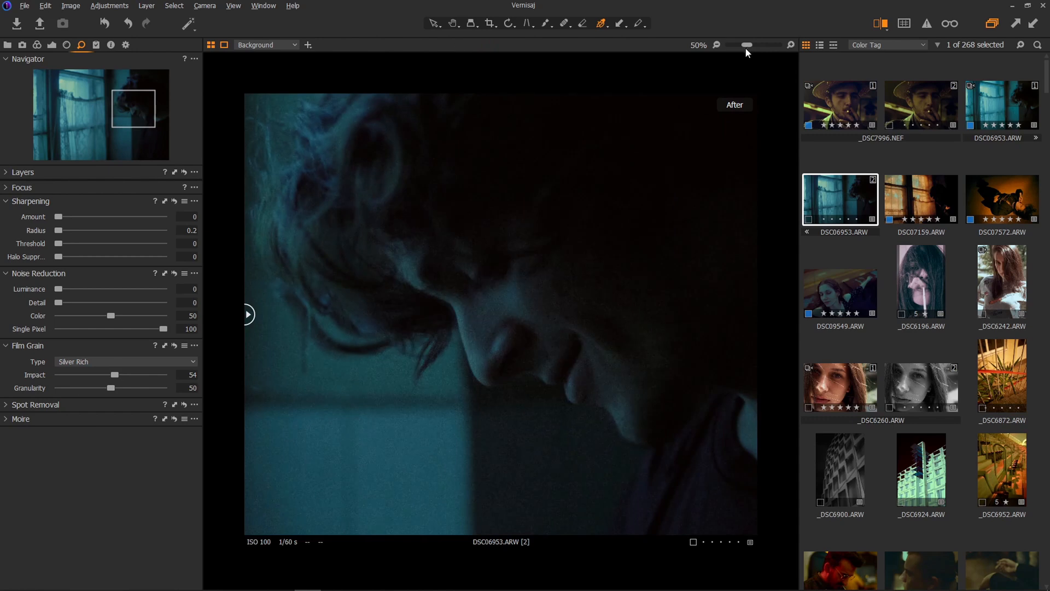
{"action": "left_click_drag", "start_coordinate": [110, 388], "coordinate": [122, 388]}
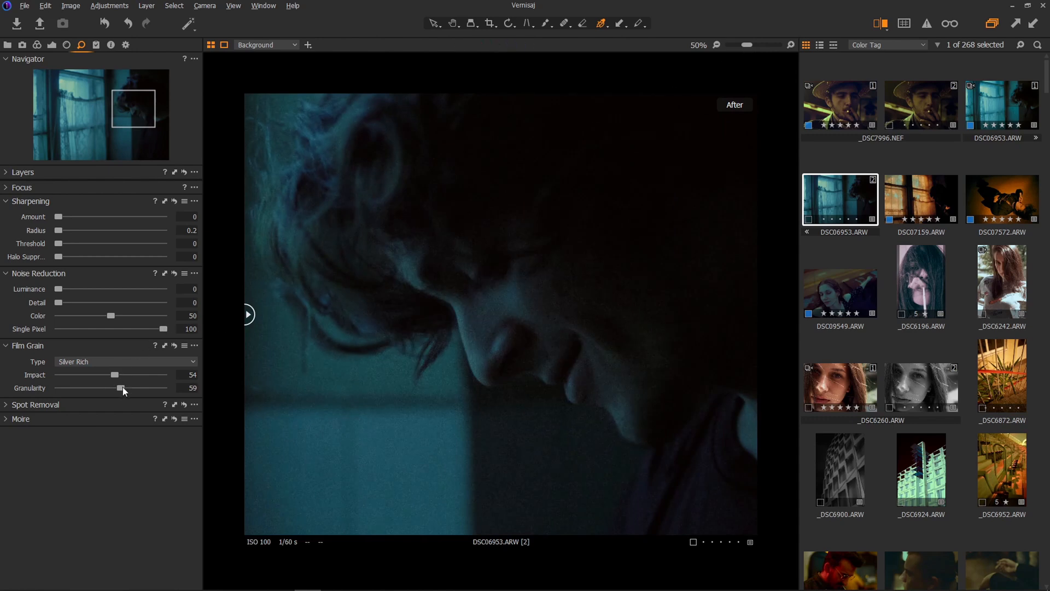
{"action": "mouse_move", "coordinate": [126, 394]}
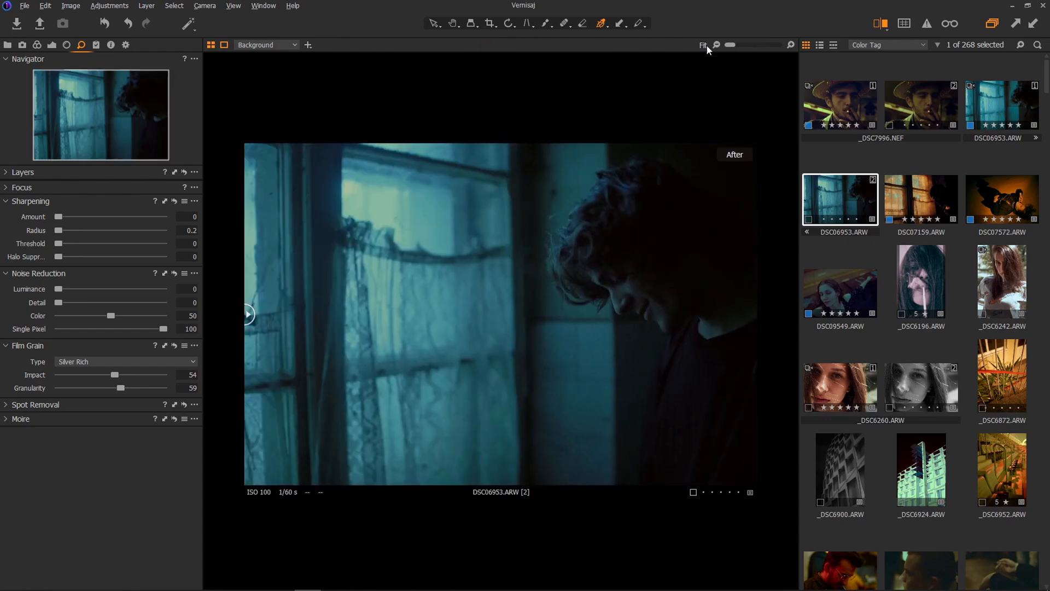
{"action": "mouse_move", "coordinate": [247, 318]}
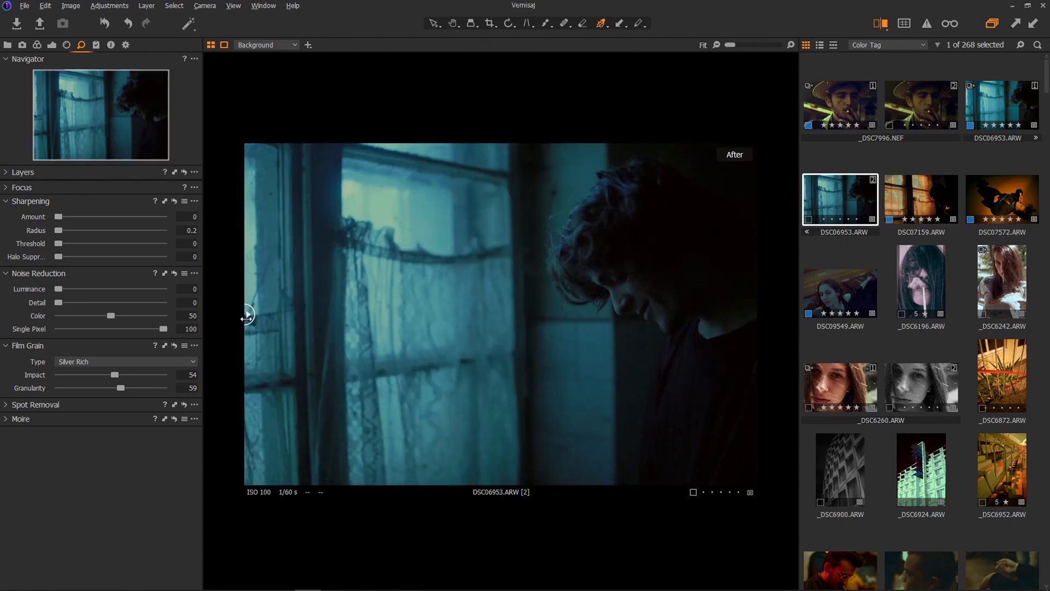